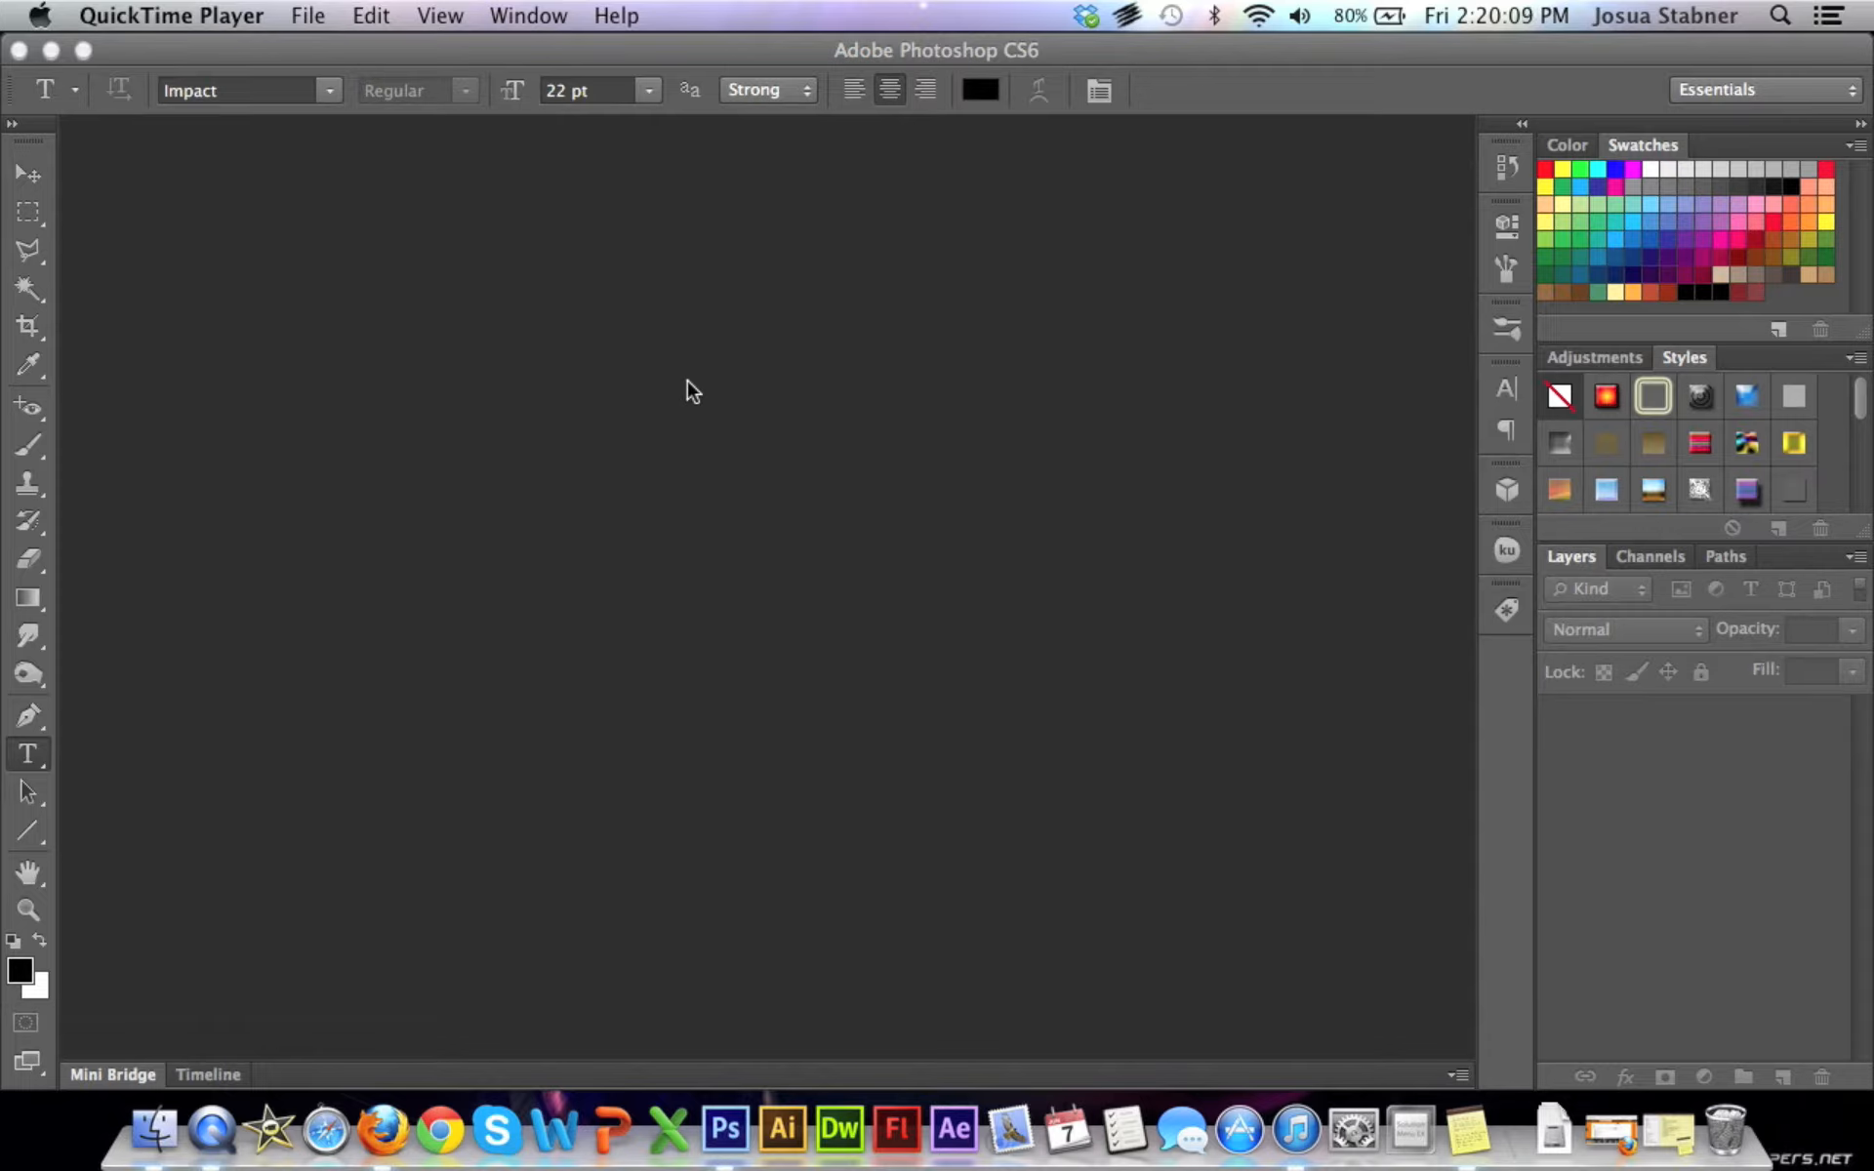
{"action": "mouse_move", "coordinate": [113, 214]}
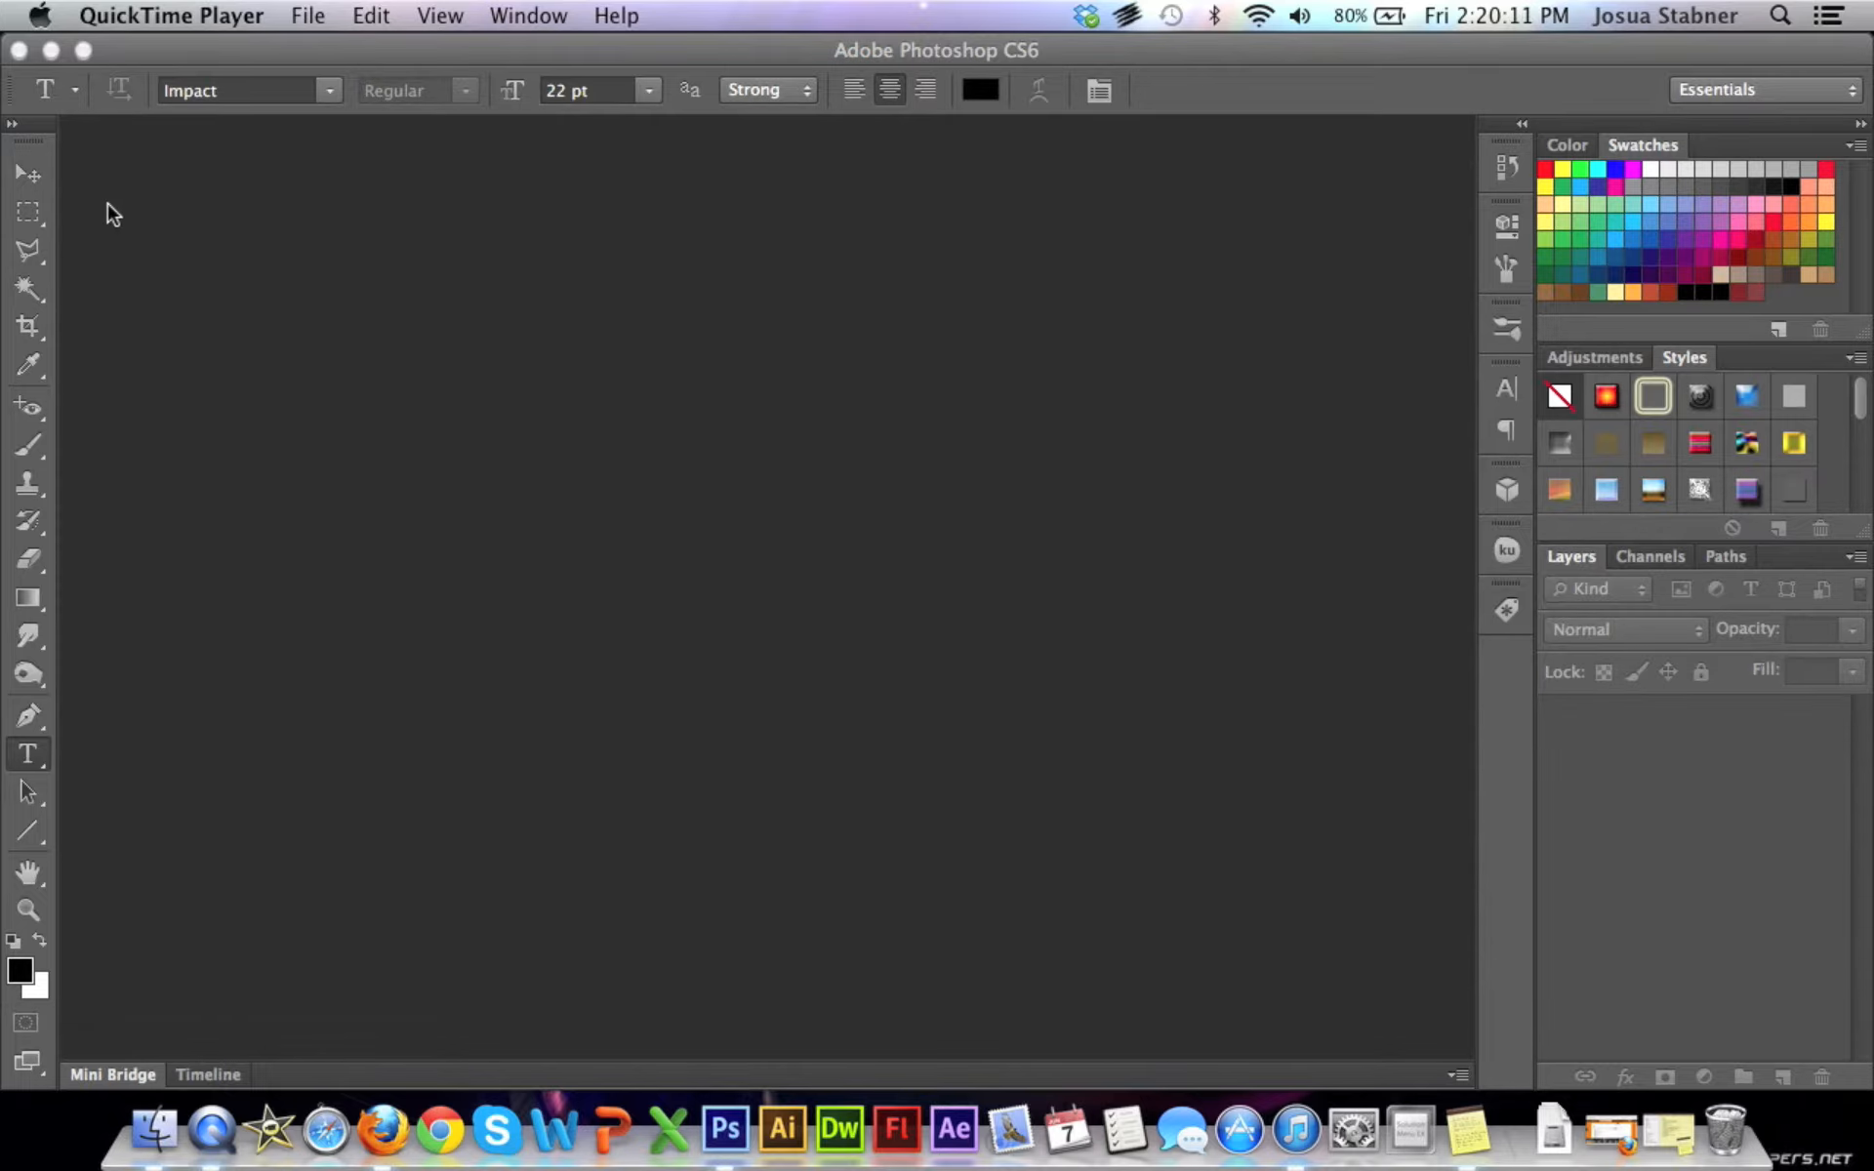
Bring Photoshop forward and show the font family list with typeface previews.
{"action": "left_click", "coordinate": [618, 402]}
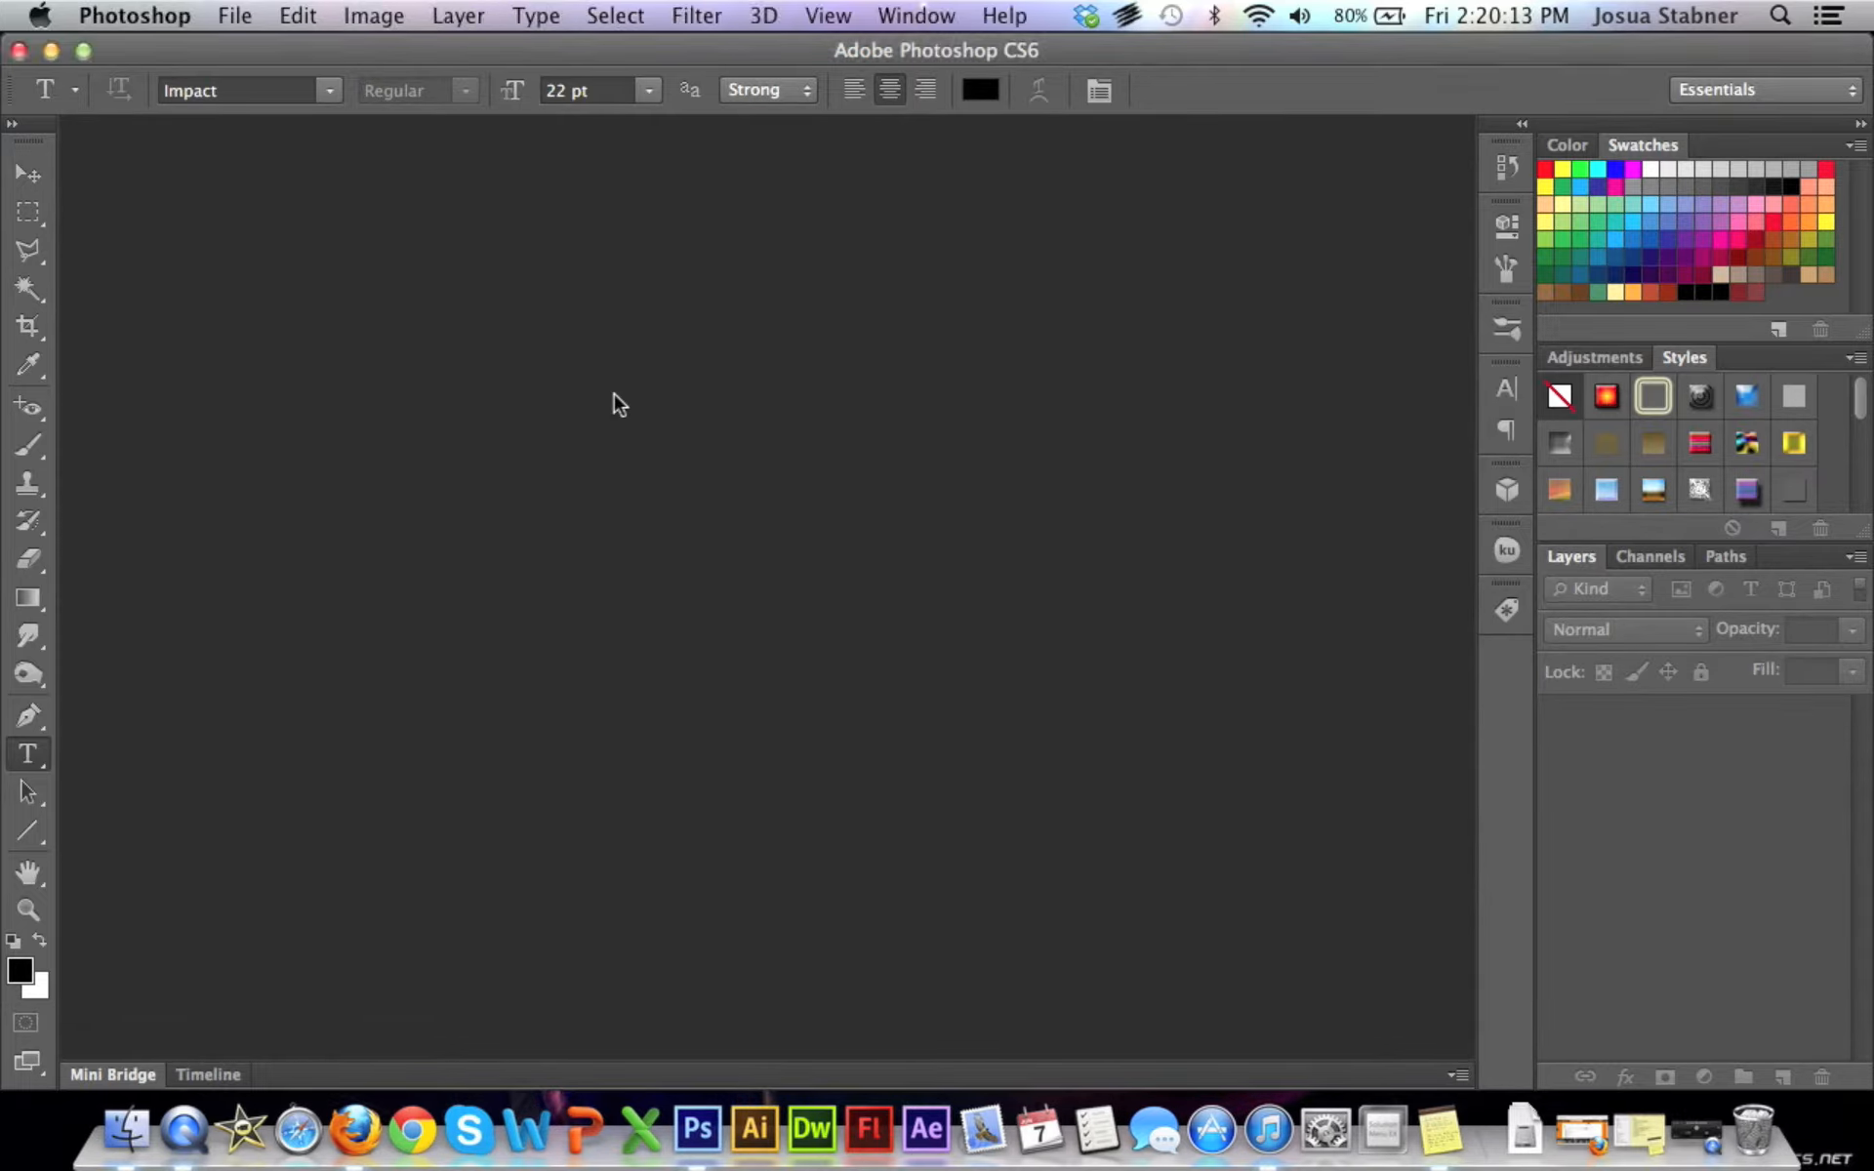
{"action": "mouse_move", "coordinate": [632, 412]}
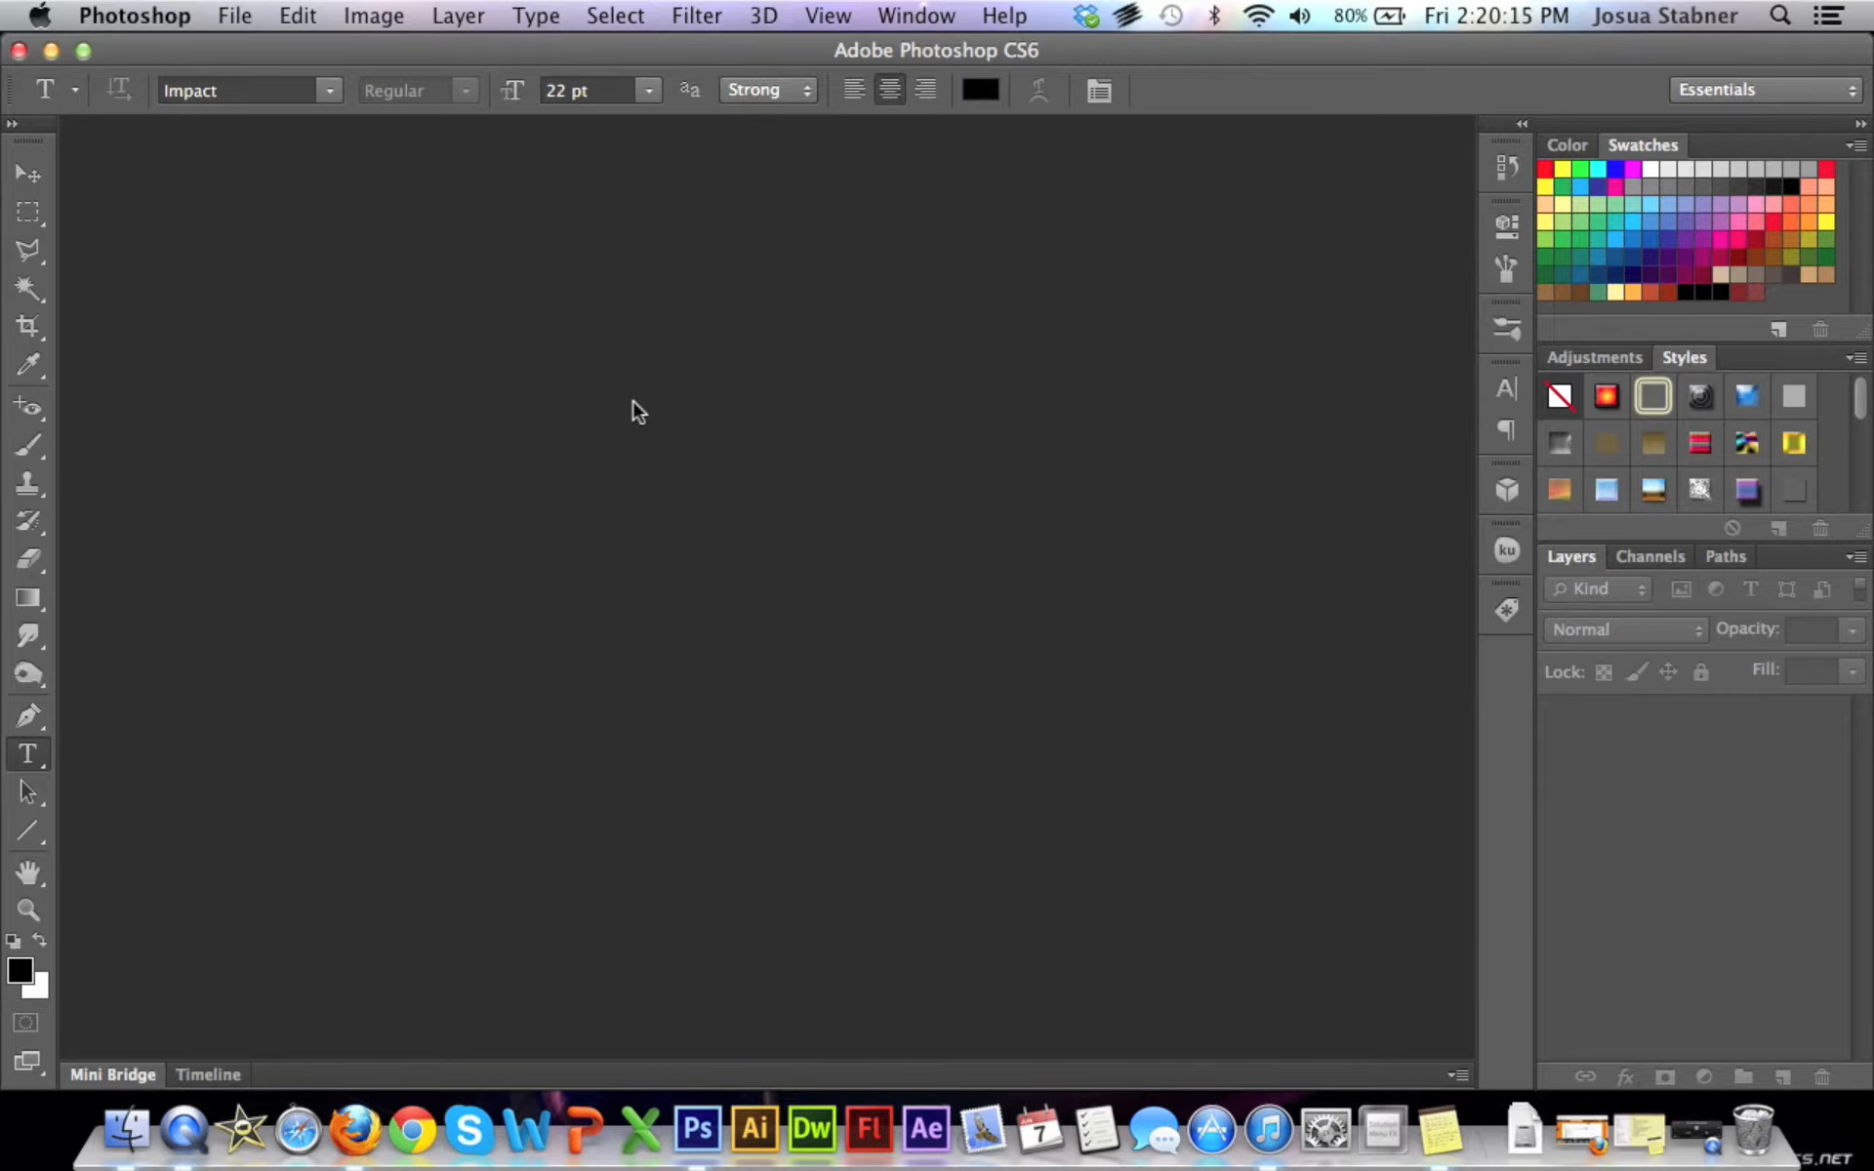
{"action": "left_click", "coordinate": [246, 90]}
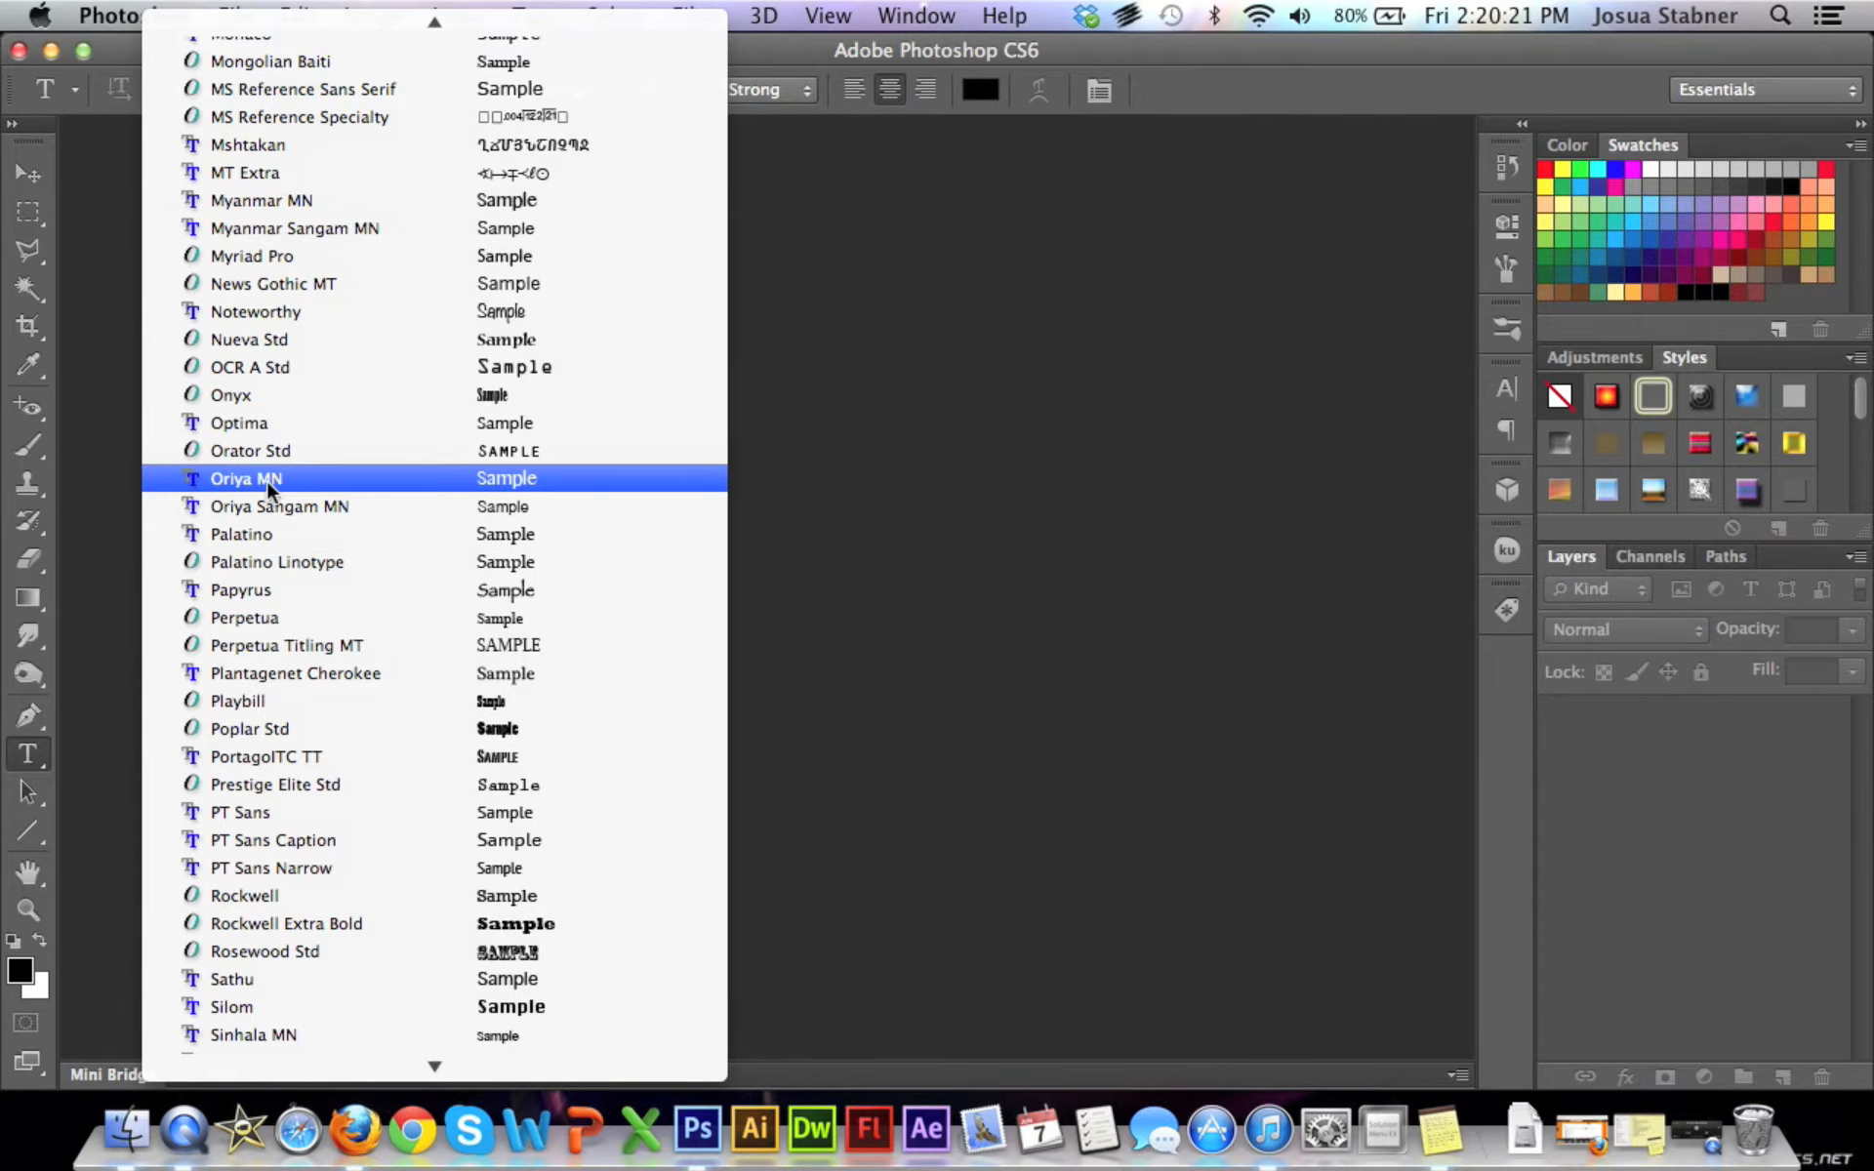
Scroll through the font previews and dismiss the list, keeping Impact at 22 pt.
{"action": "scroll", "scroll_direction": "down", "scroll_amount": 3}
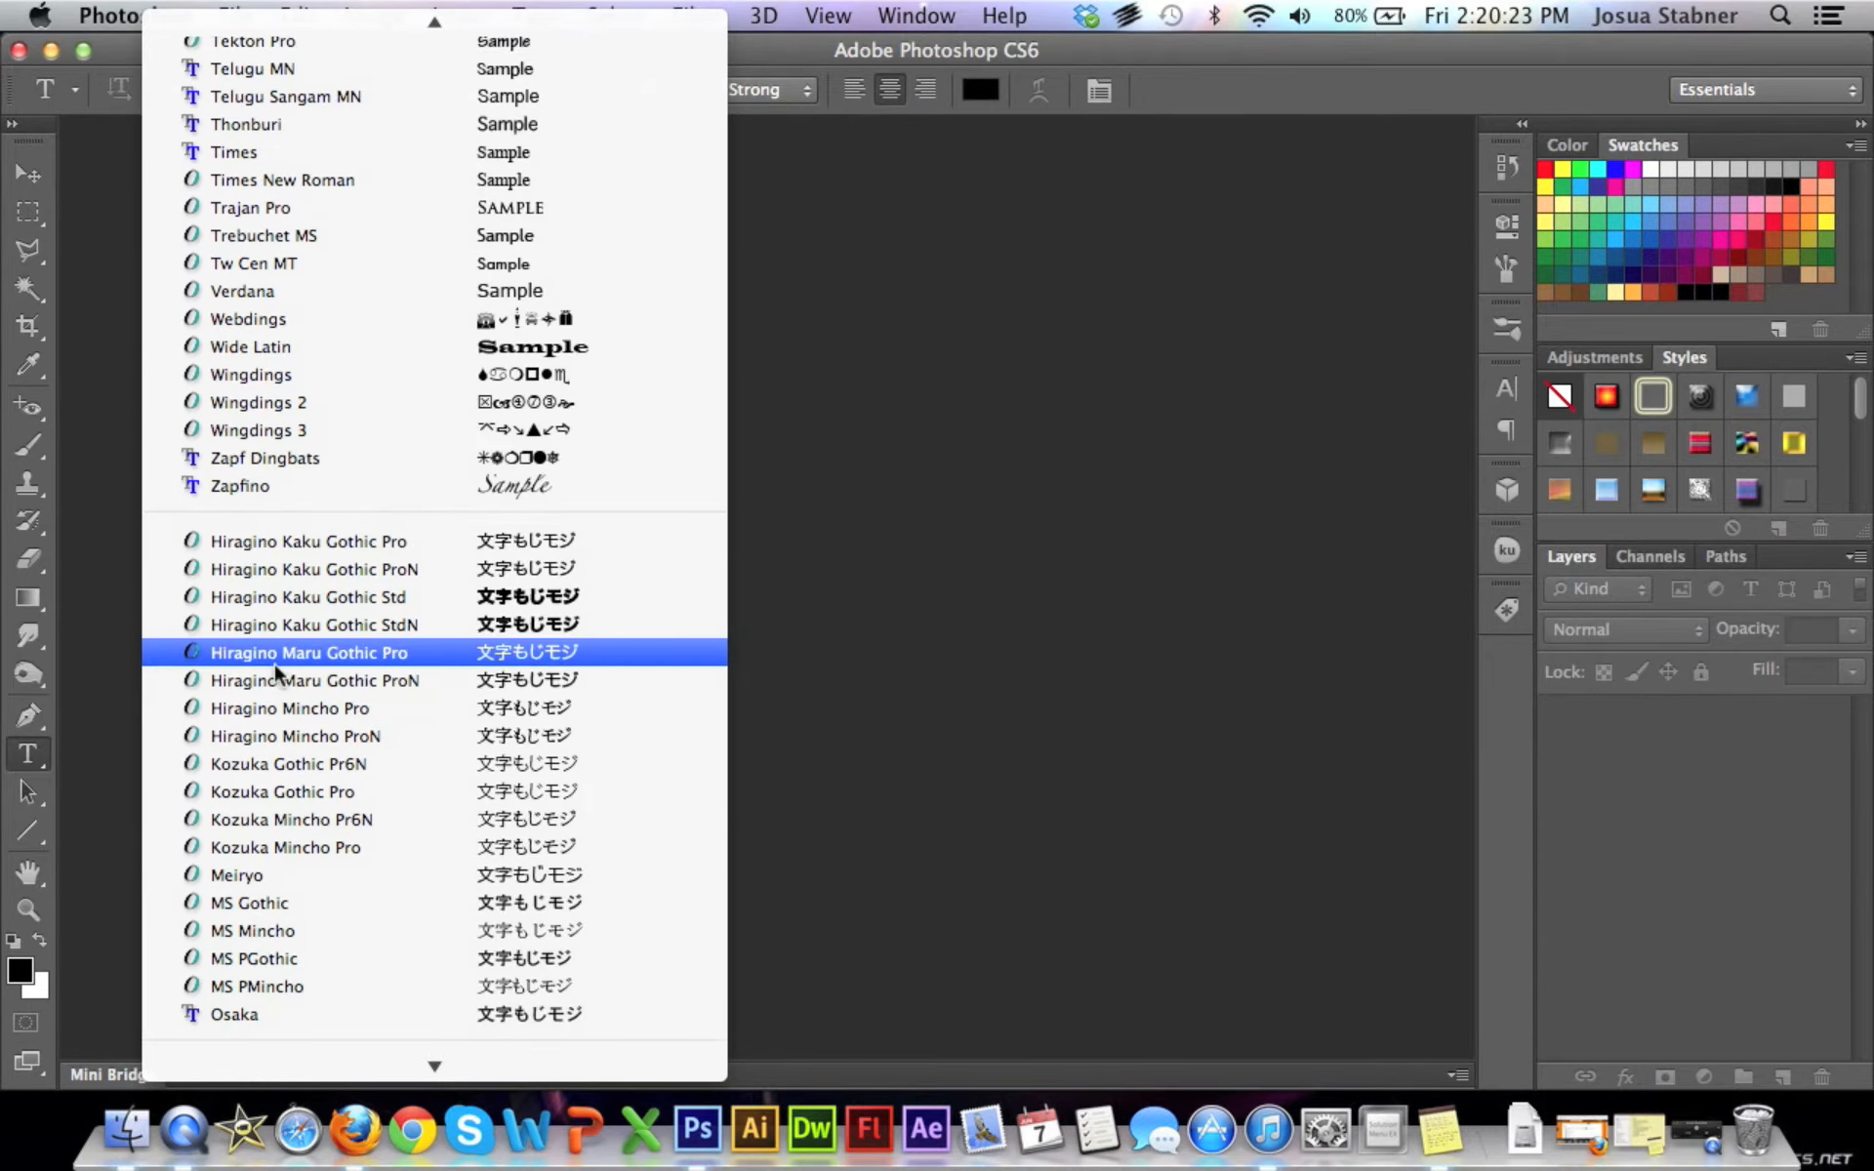
{"action": "scroll", "scroll_direction": "down", "scroll_amount": 3}
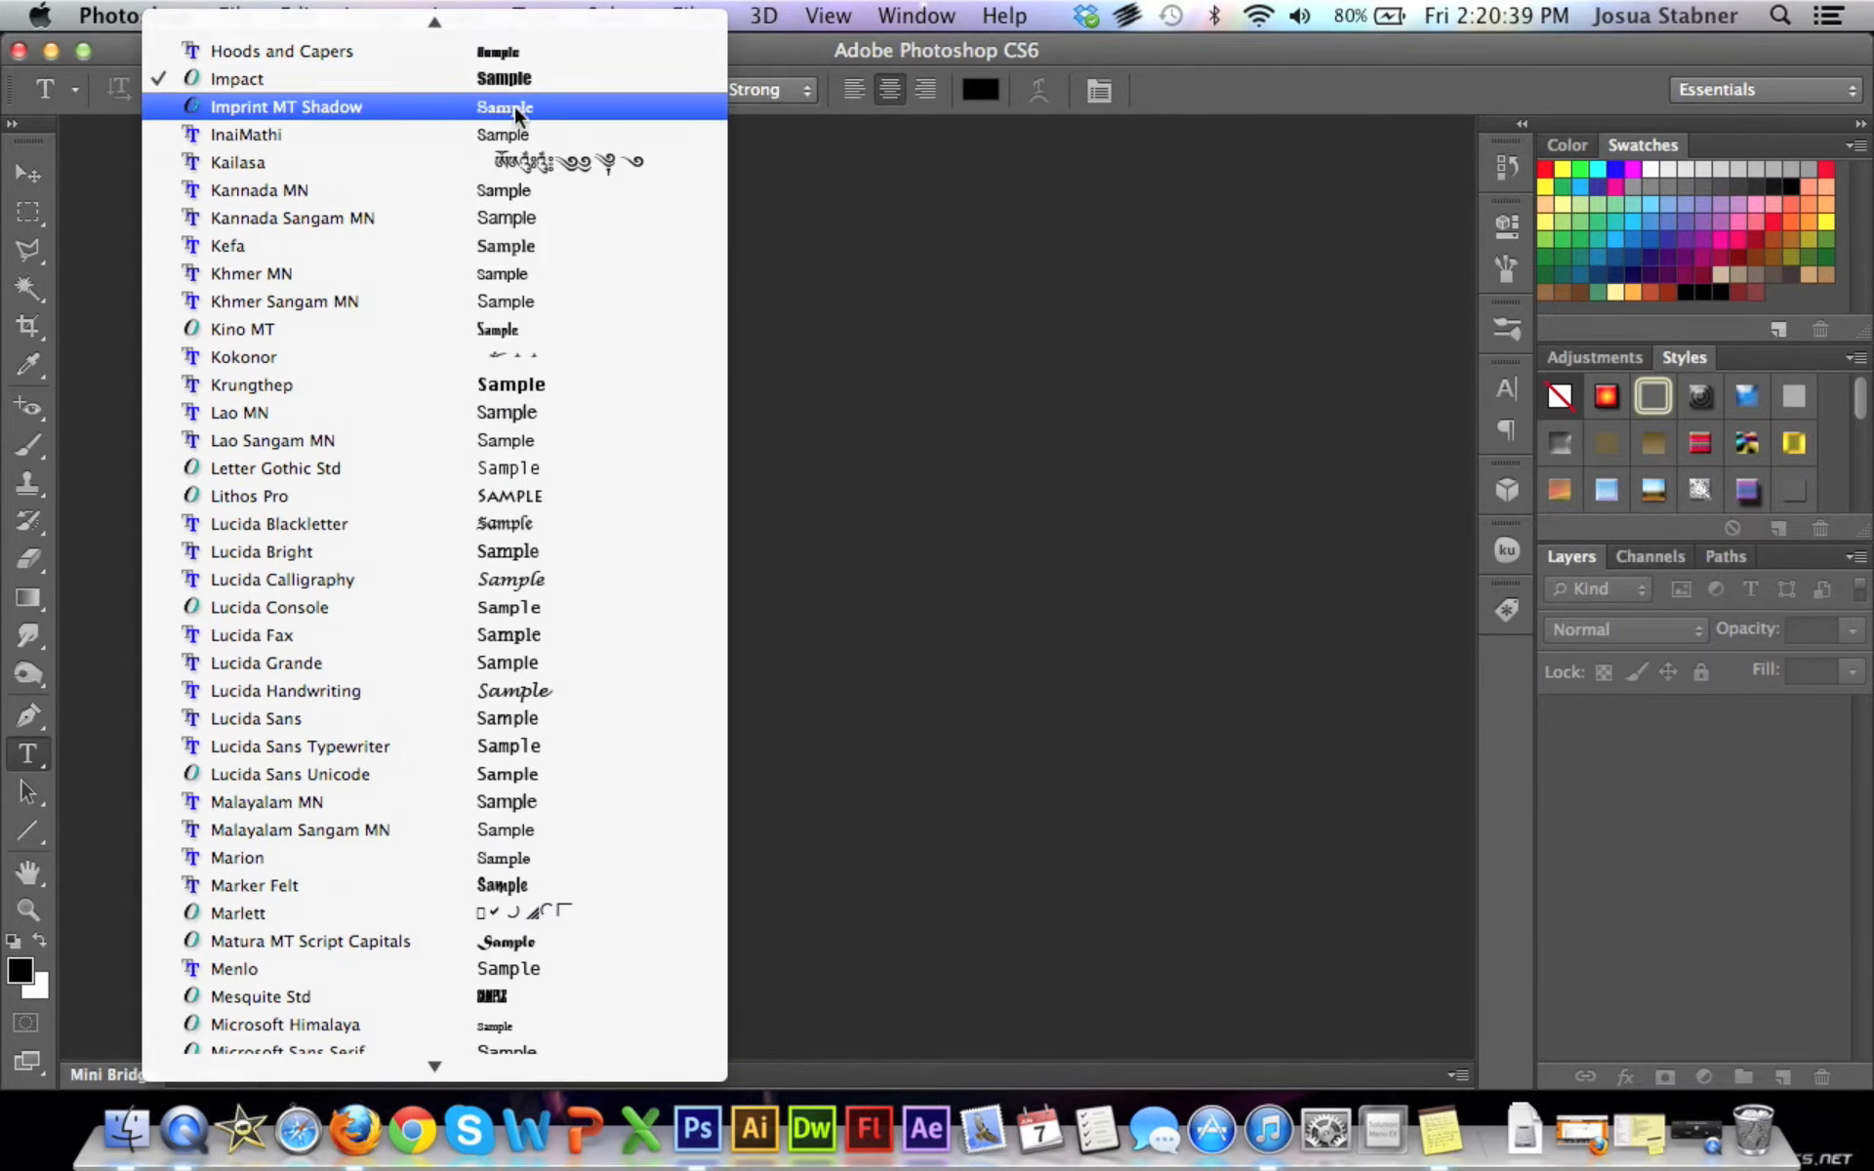
{"action": "left_click", "coordinate": [245, 90]}
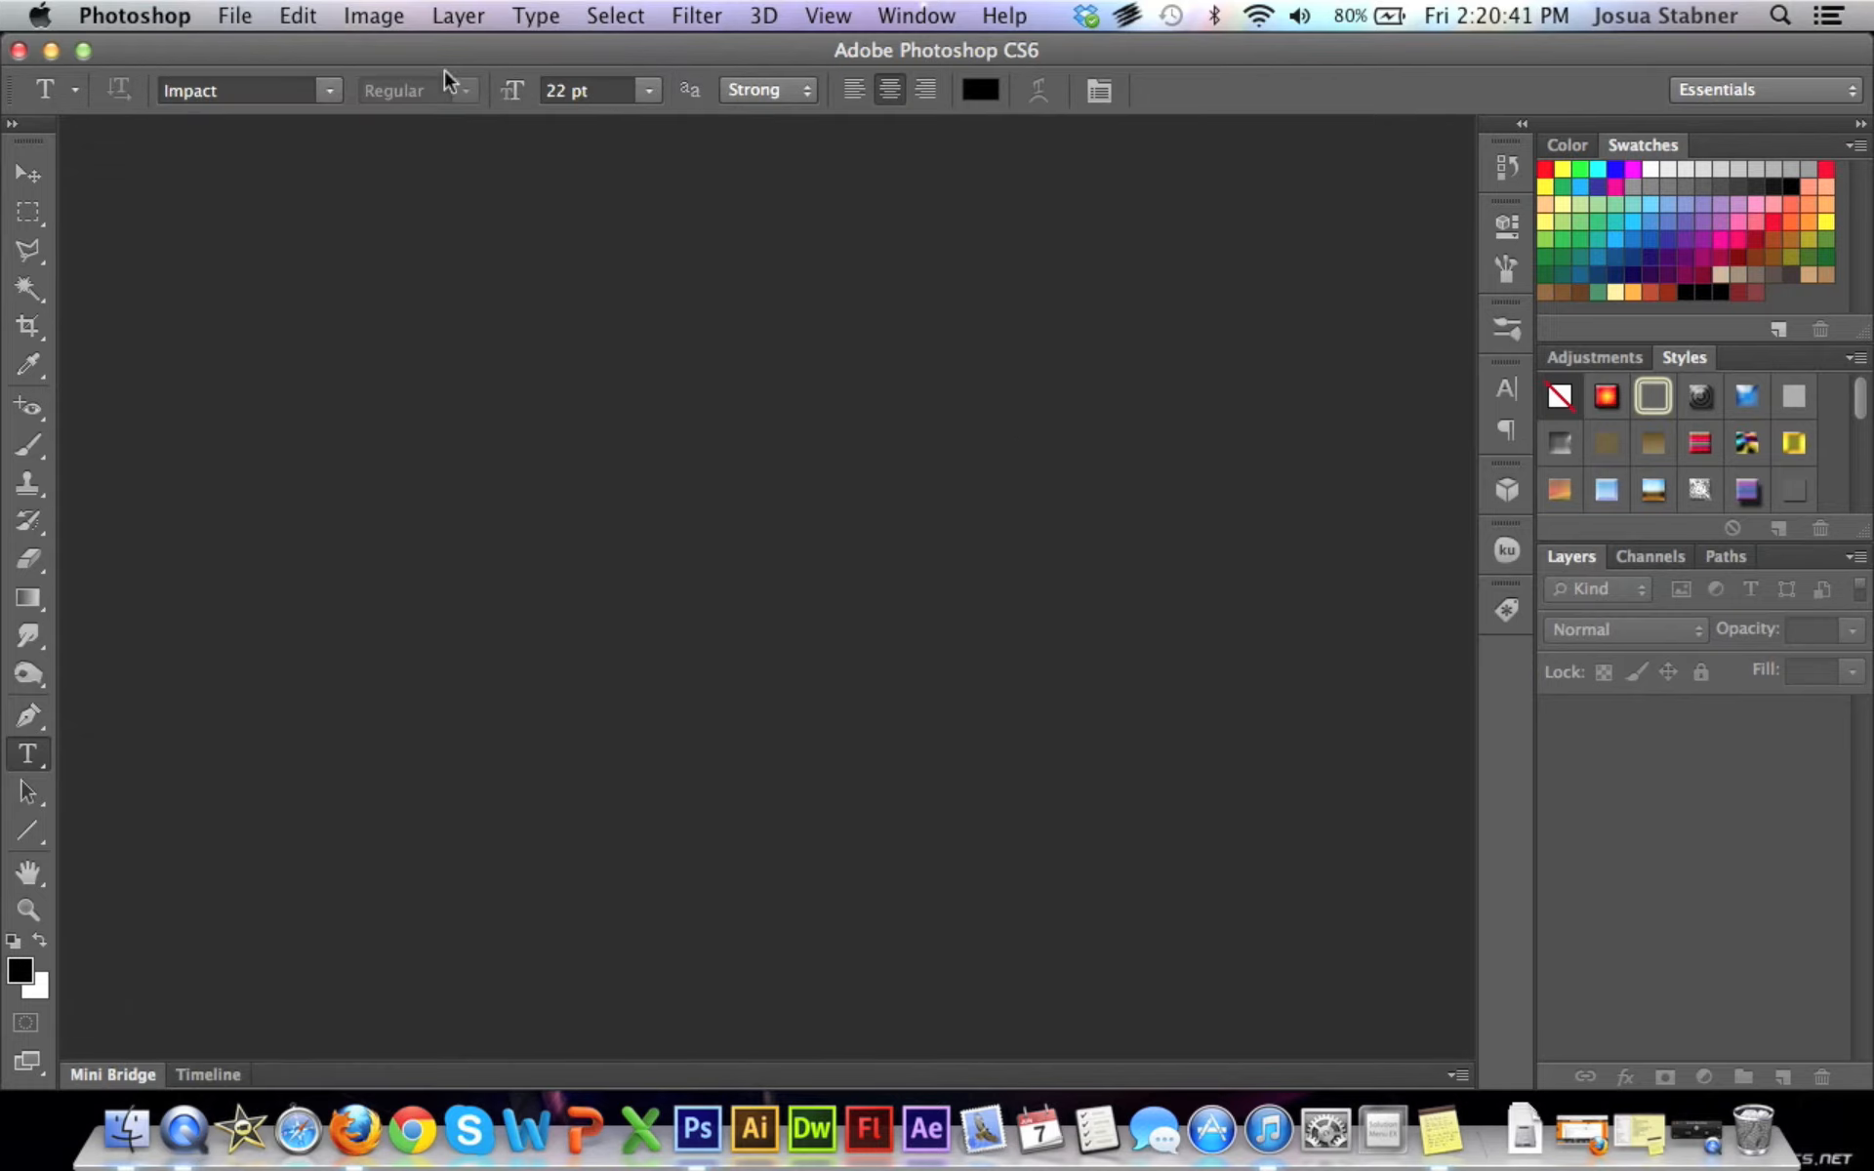
{"action": "mouse_move", "coordinate": [476, 248]}
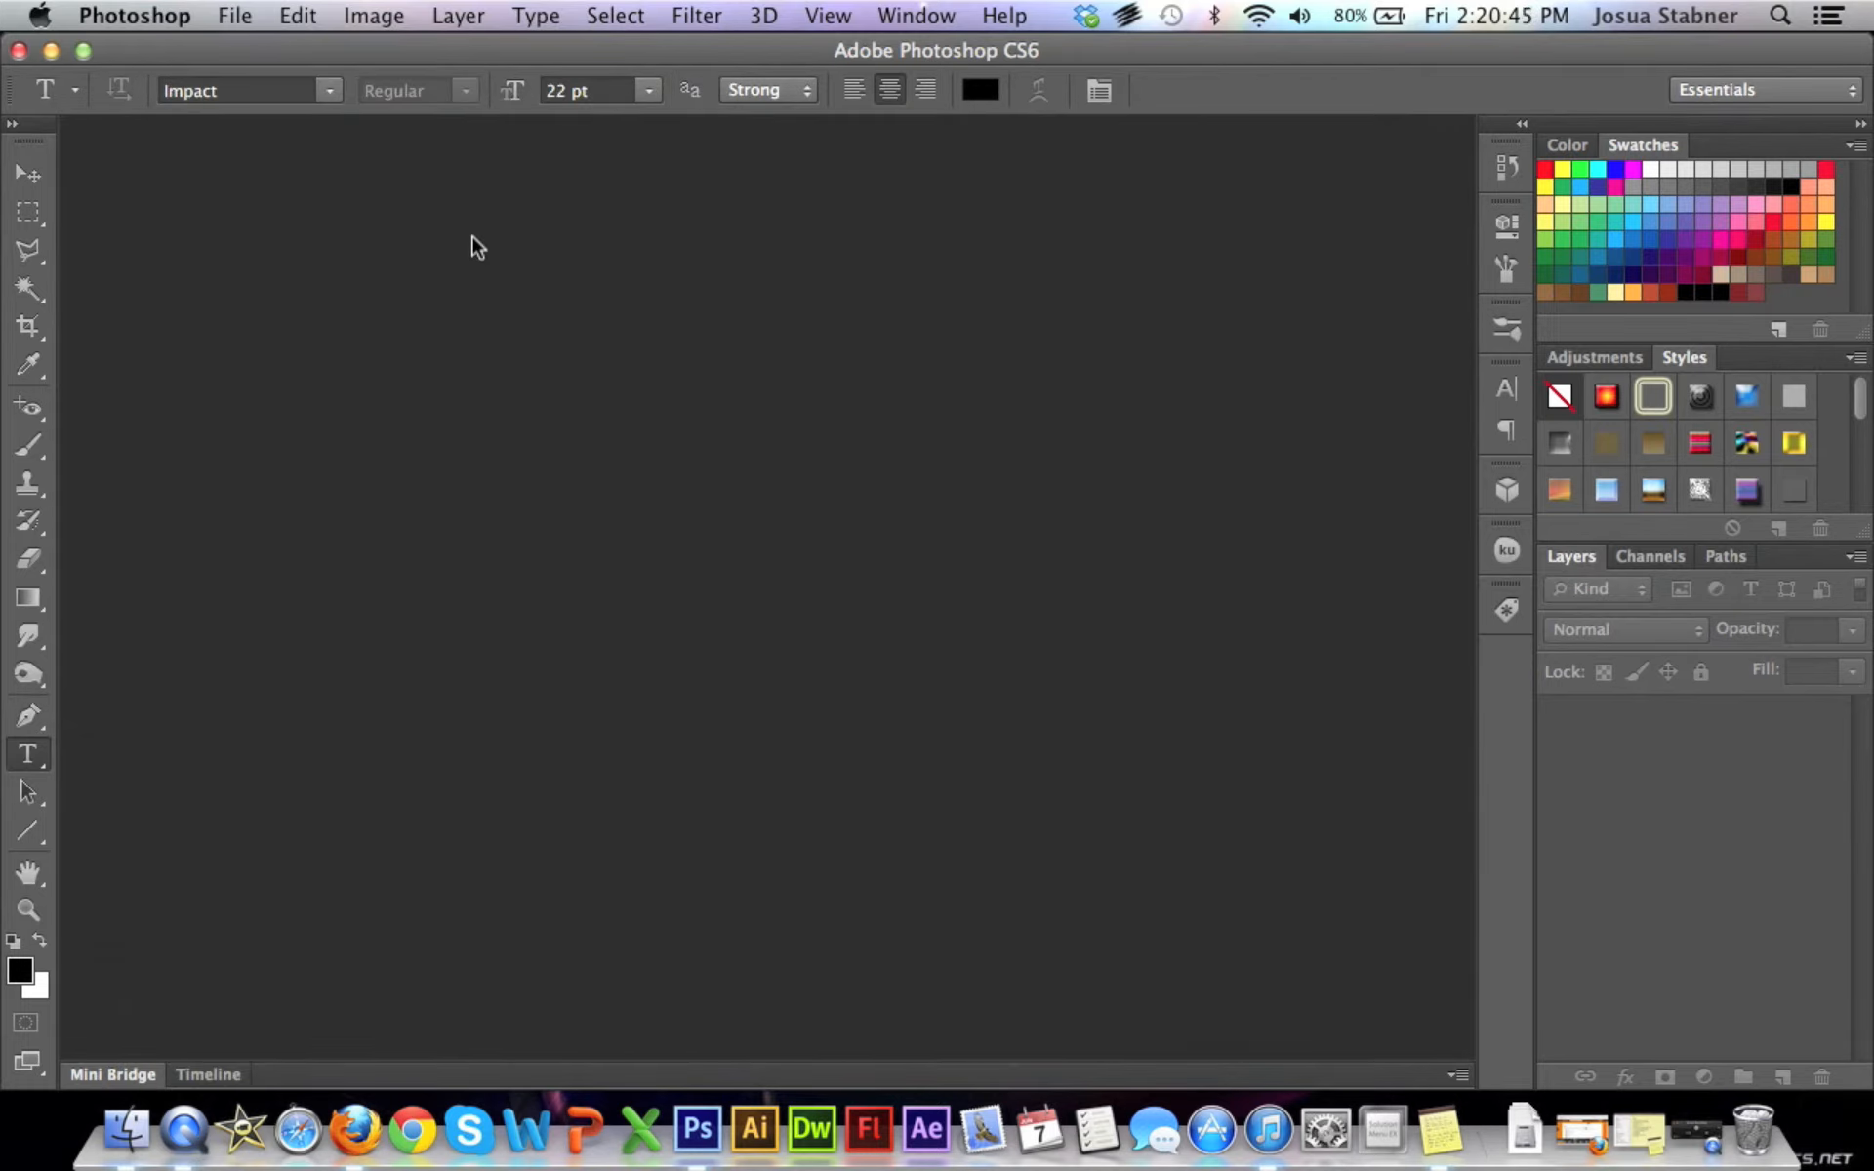
{"action": "mouse_move", "coordinate": [168, 9]}
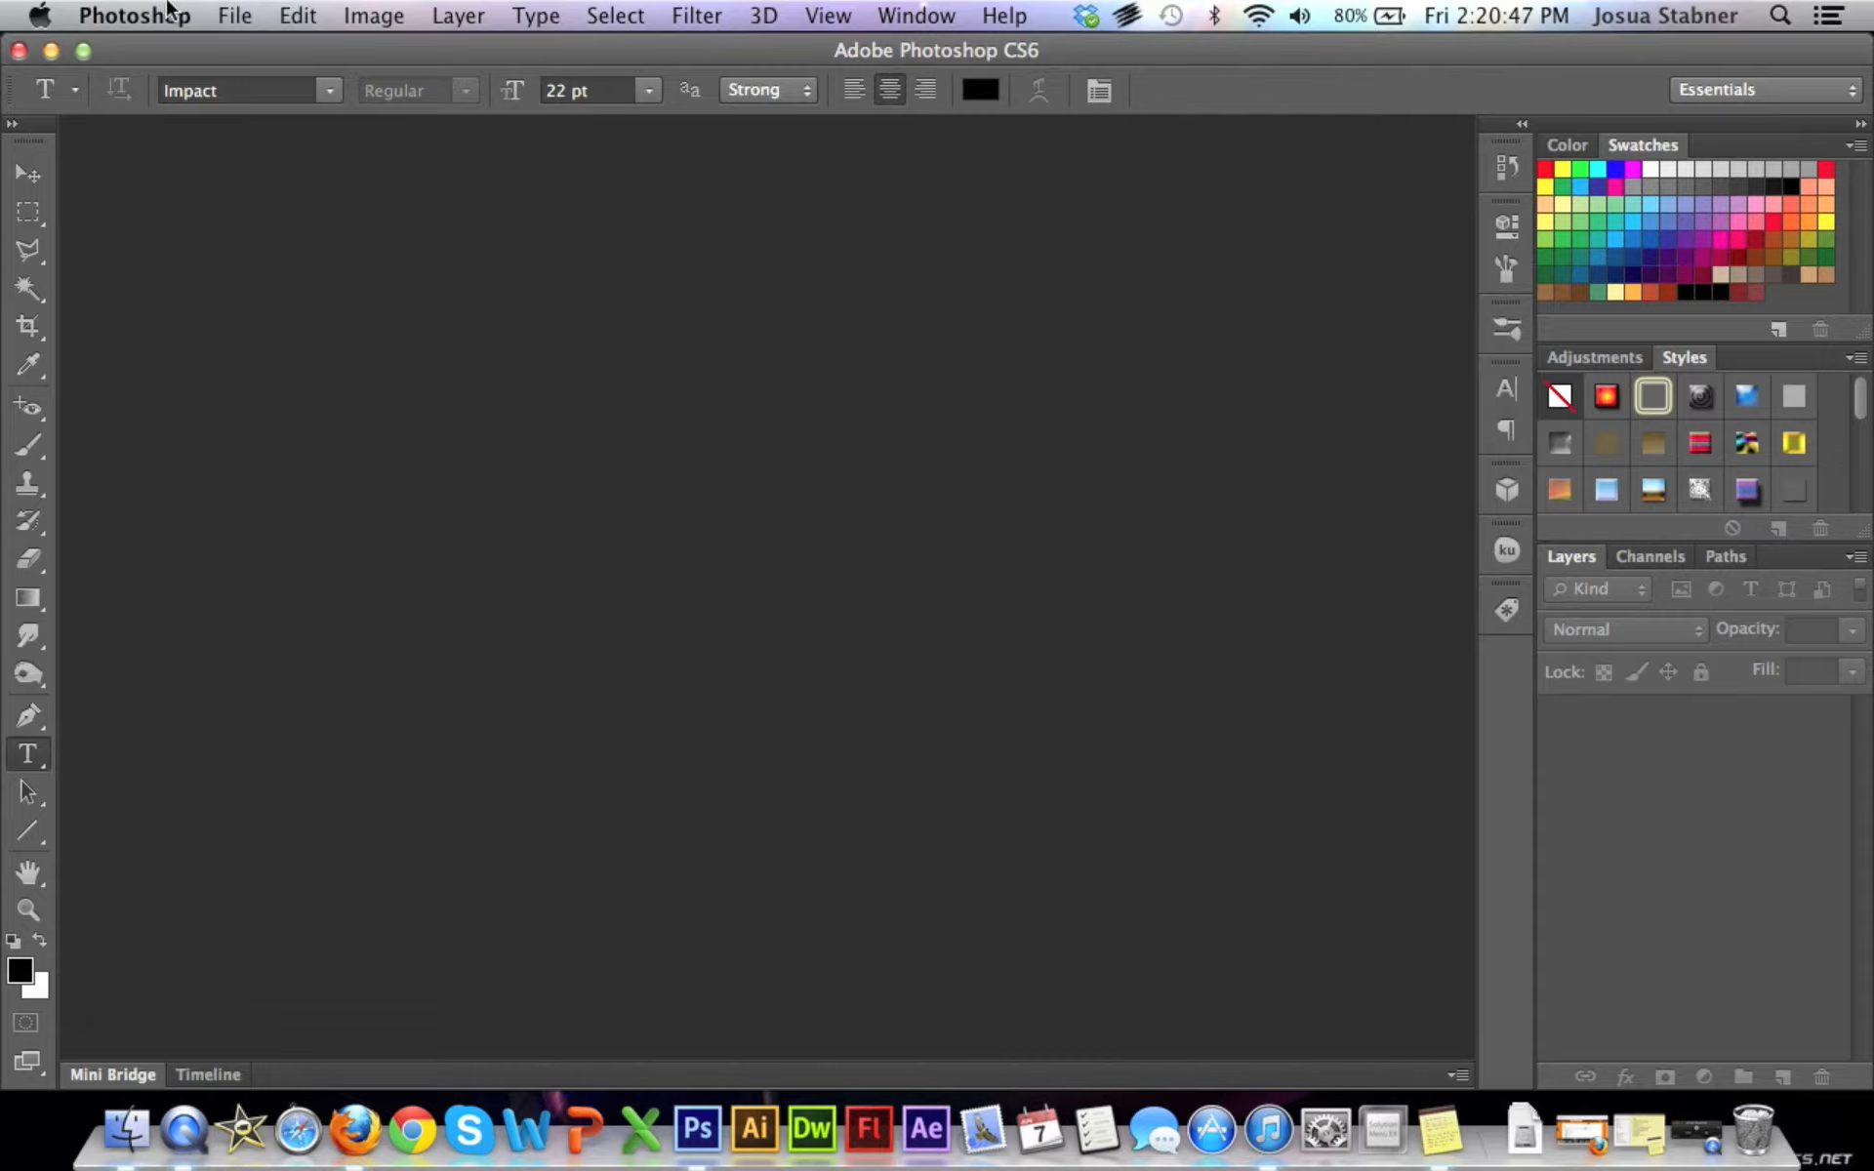
Bring up the Preferences dialog on its General page via the Photoshop menu.
{"action": "left_click", "coordinate": [135, 15]}
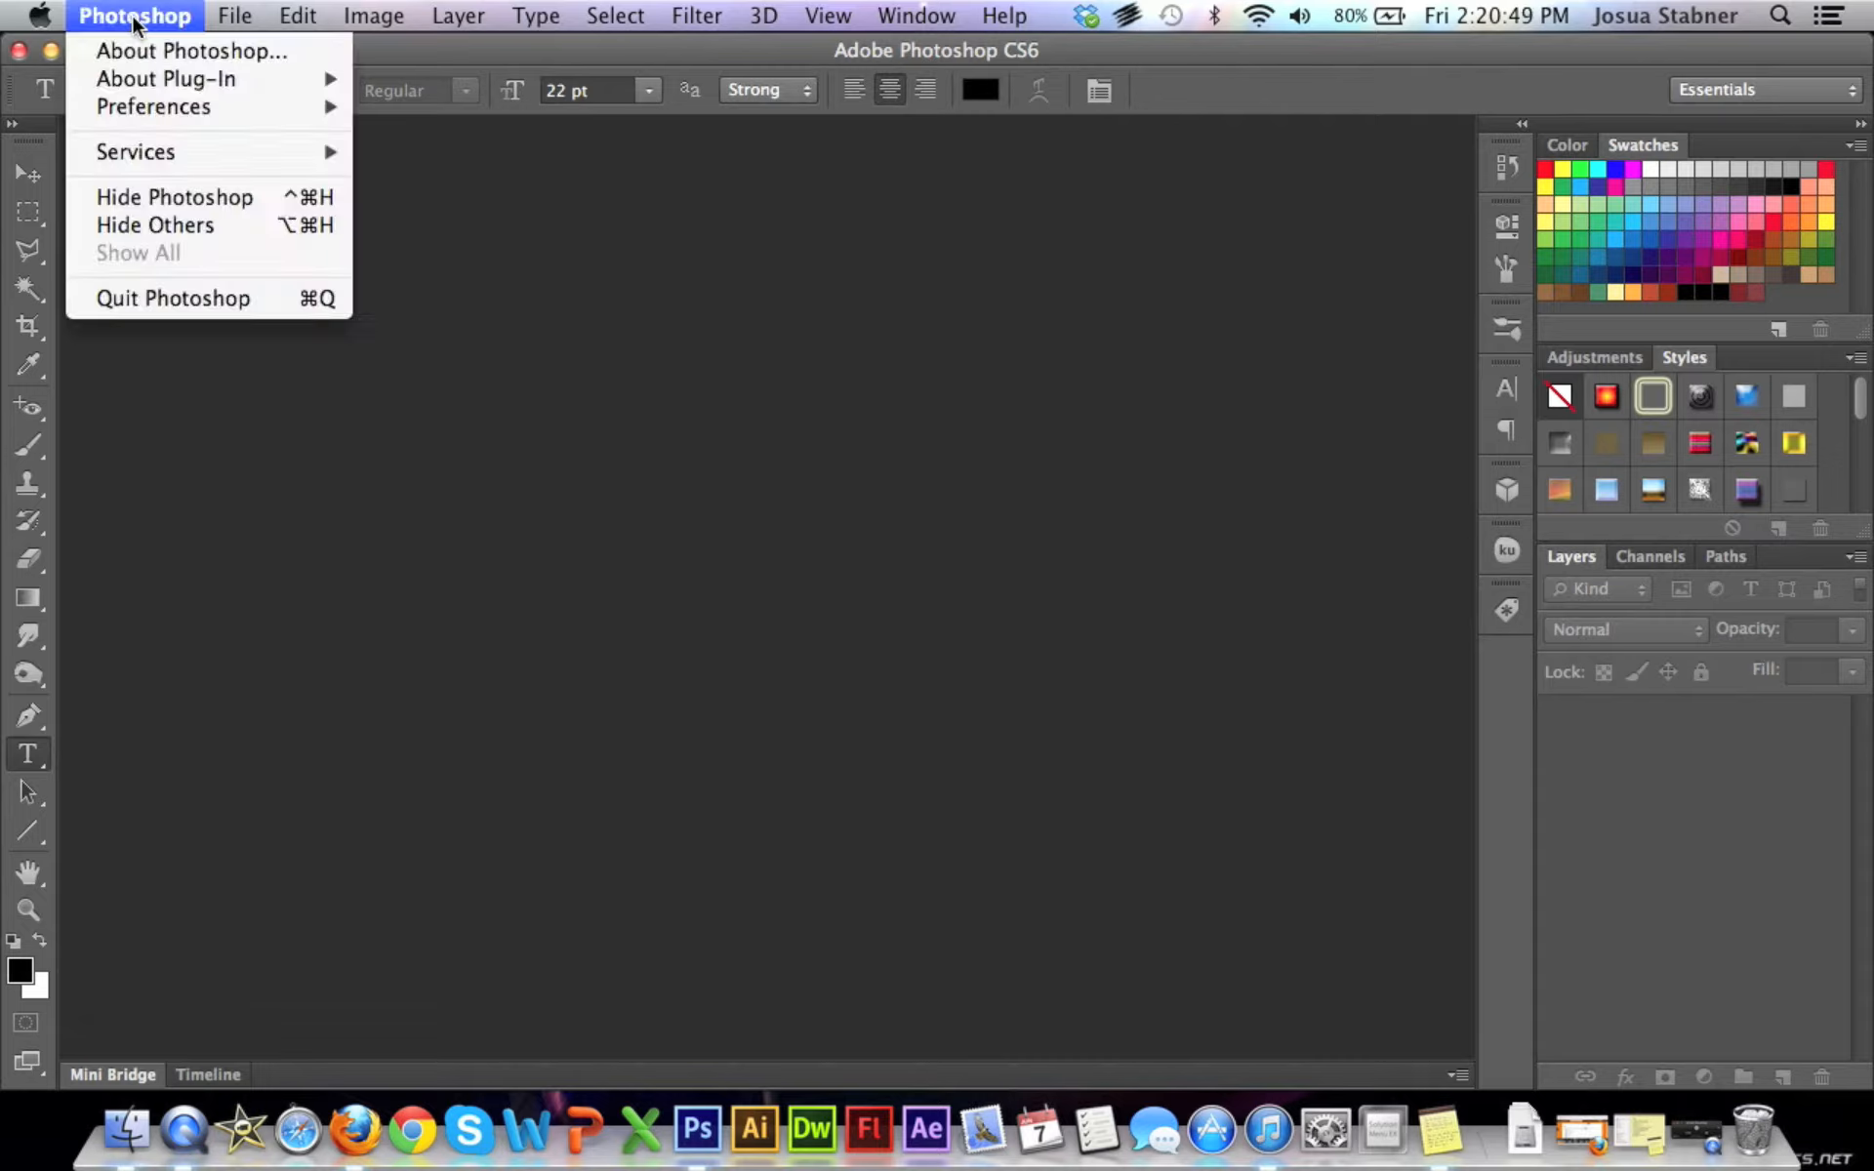
{"action": "mouse_move", "coordinate": [152, 105]}
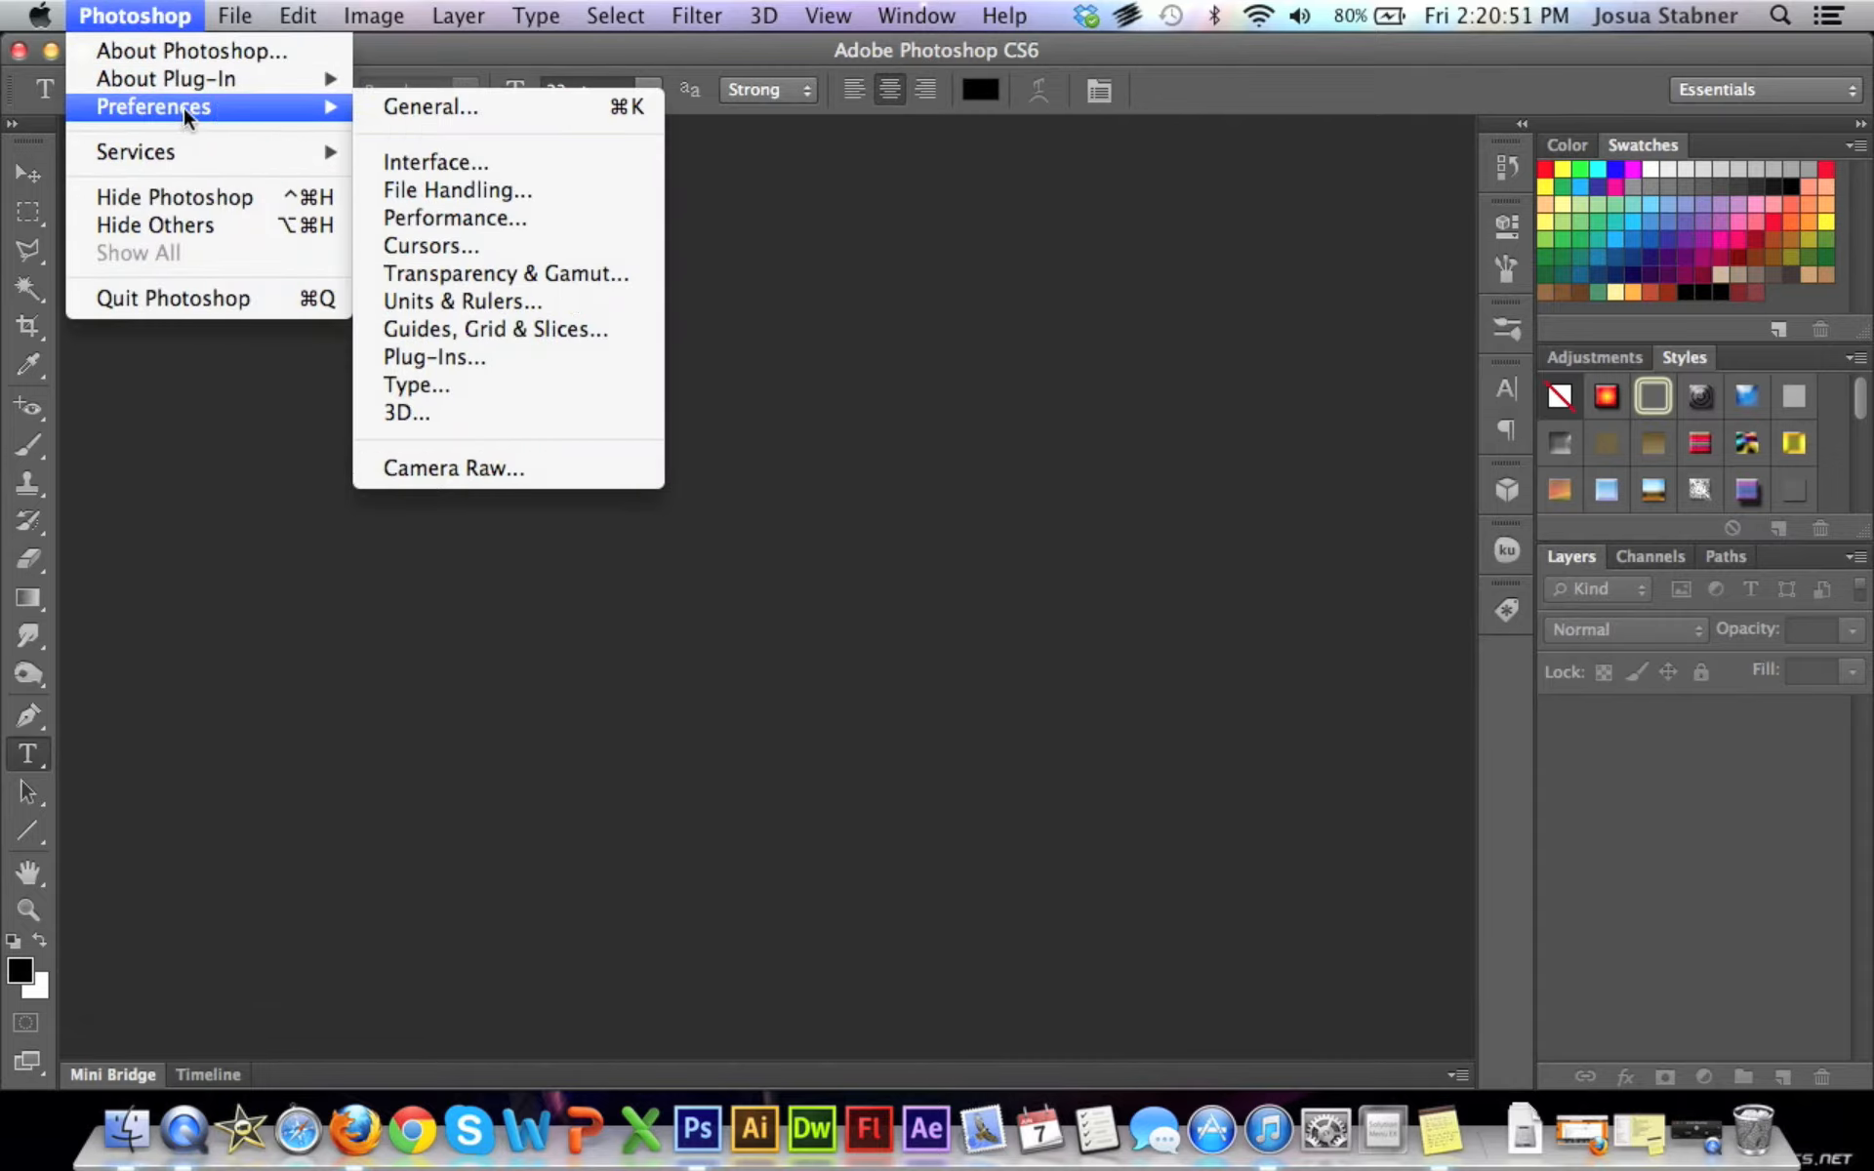
{"action": "mouse_move", "coordinate": [465, 439]}
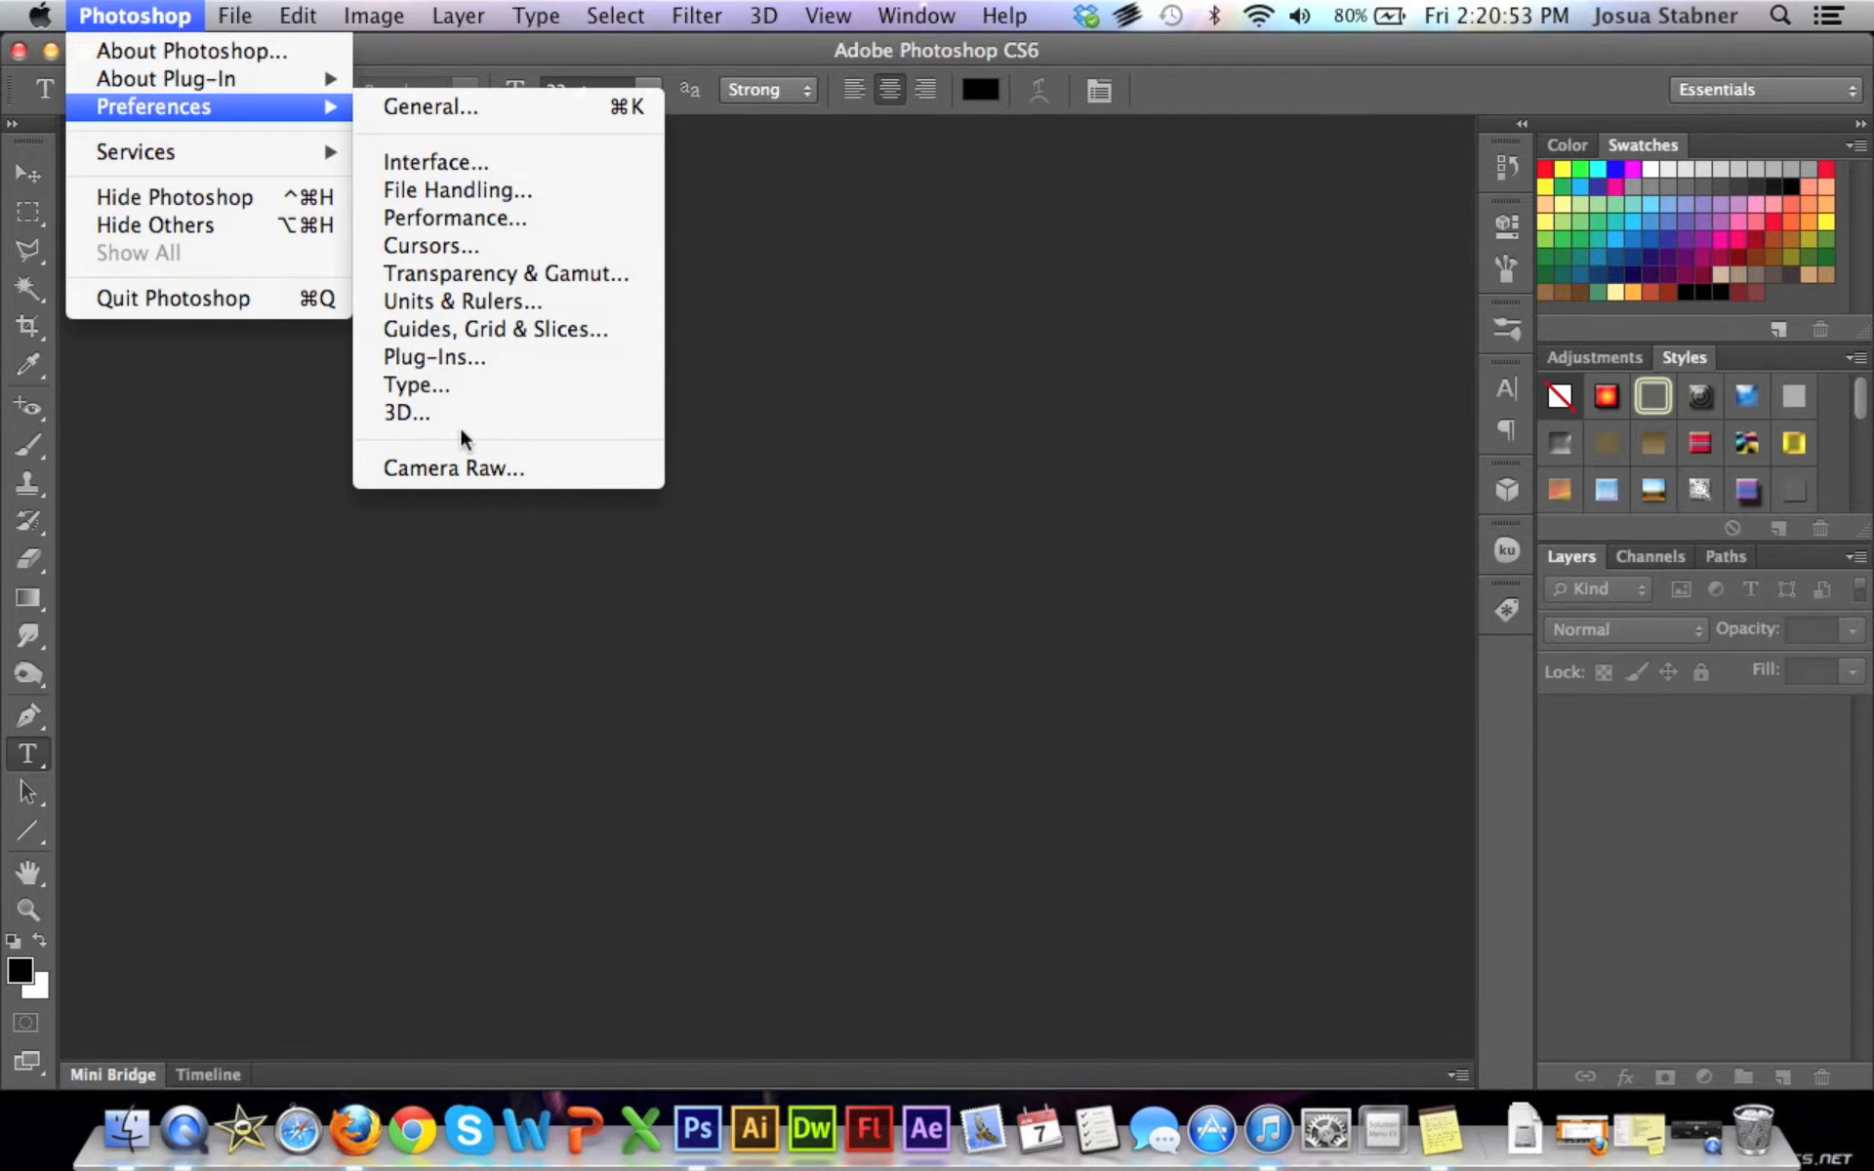
{"action": "left_click", "coordinate": [429, 105]}
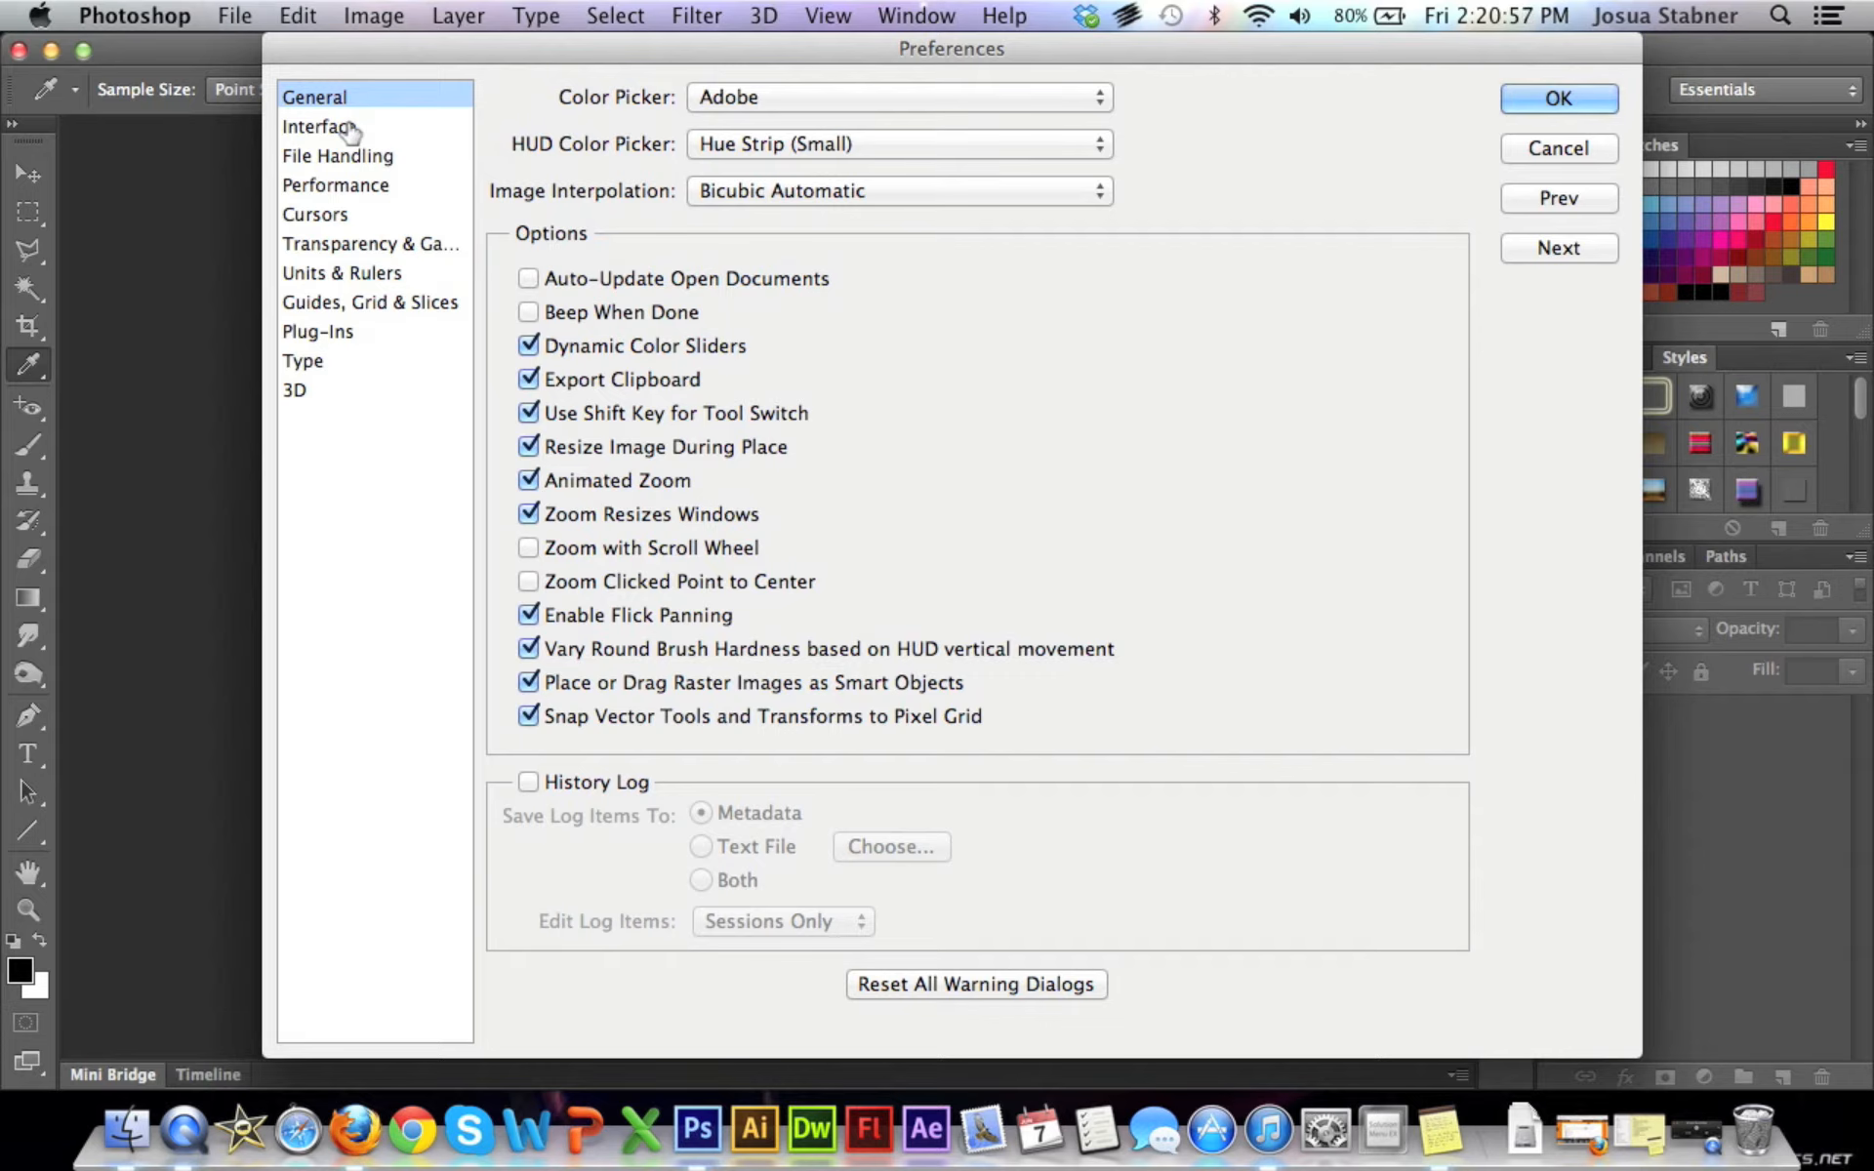
Show the Interface preferences and list the UI Font Size choices (Small, Medium, Large).
{"action": "left_click", "coordinate": [318, 125]}
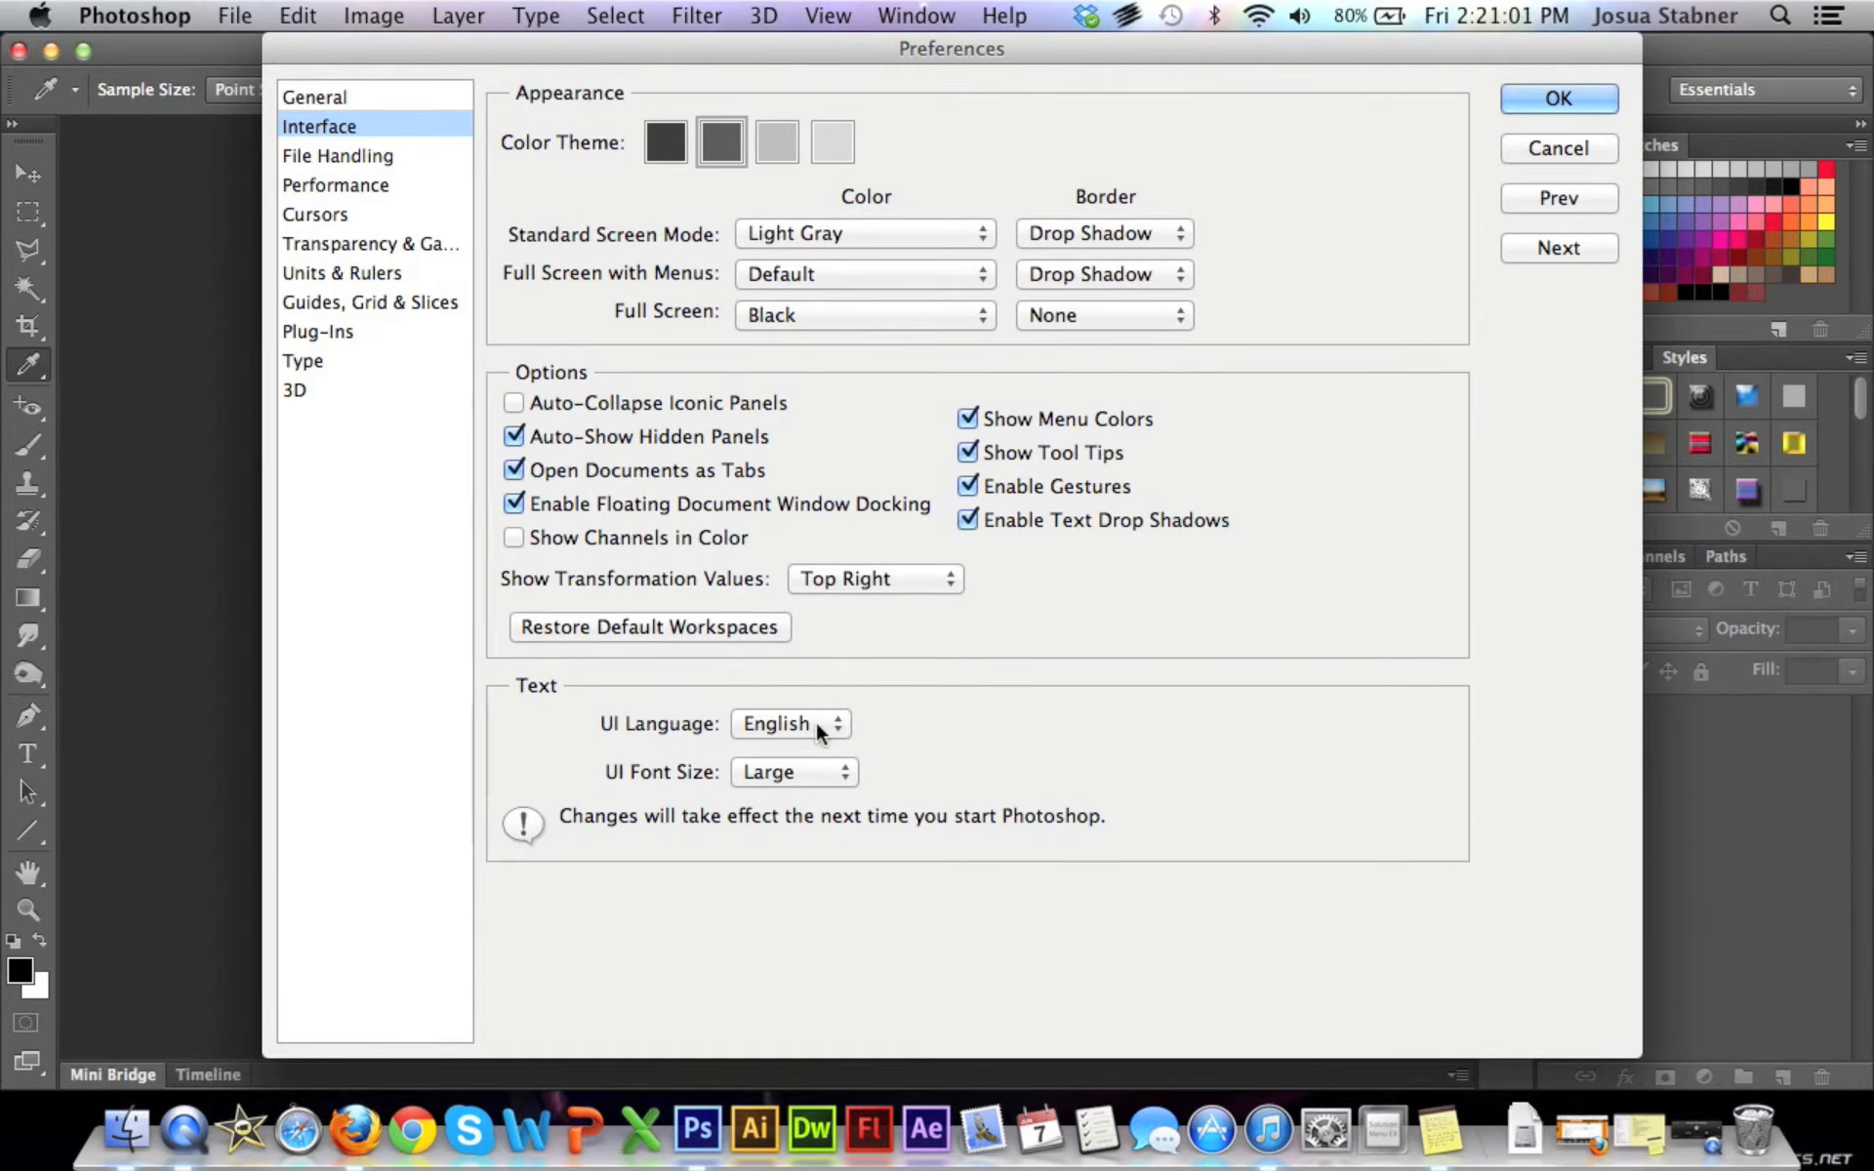
{"action": "mouse_move", "coordinate": [777, 748]}
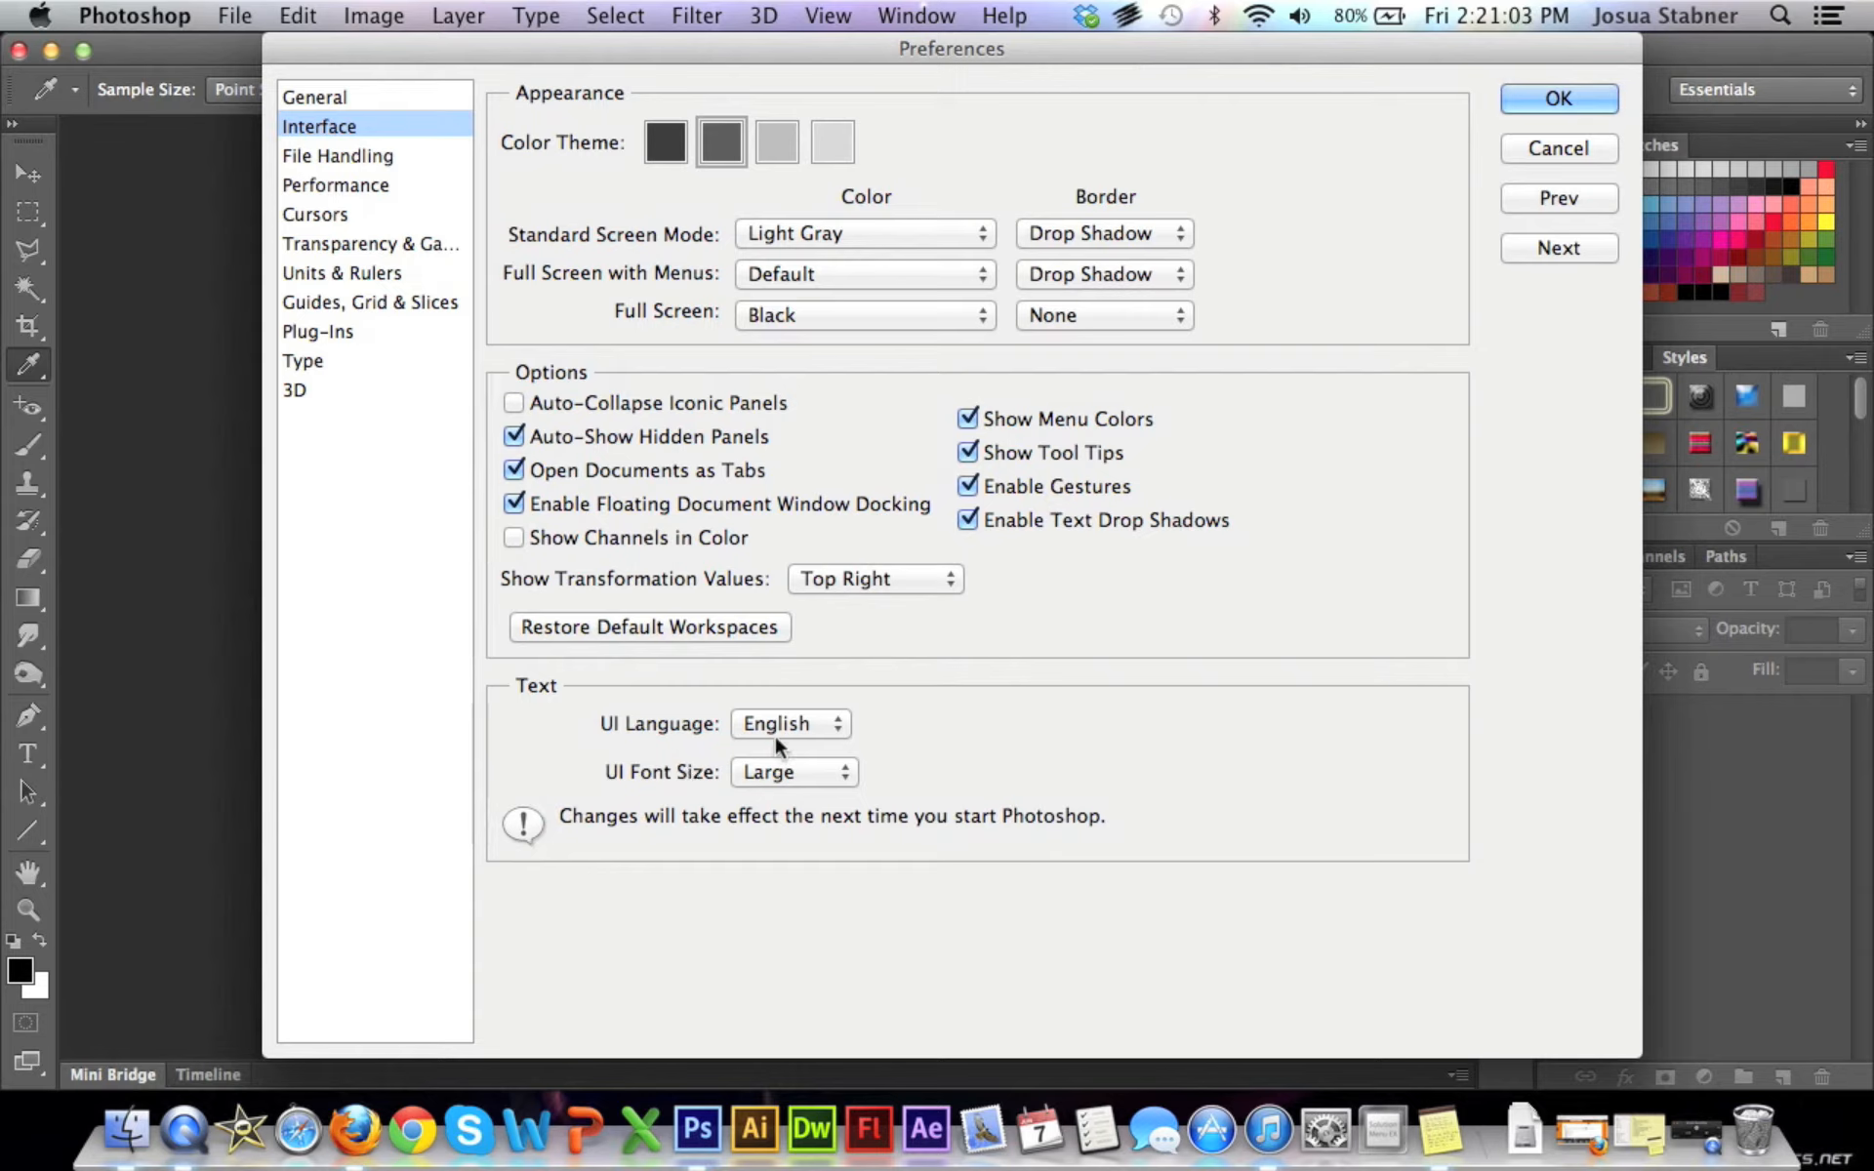
{"action": "mouse_move", "coordinate": [810, 765]}
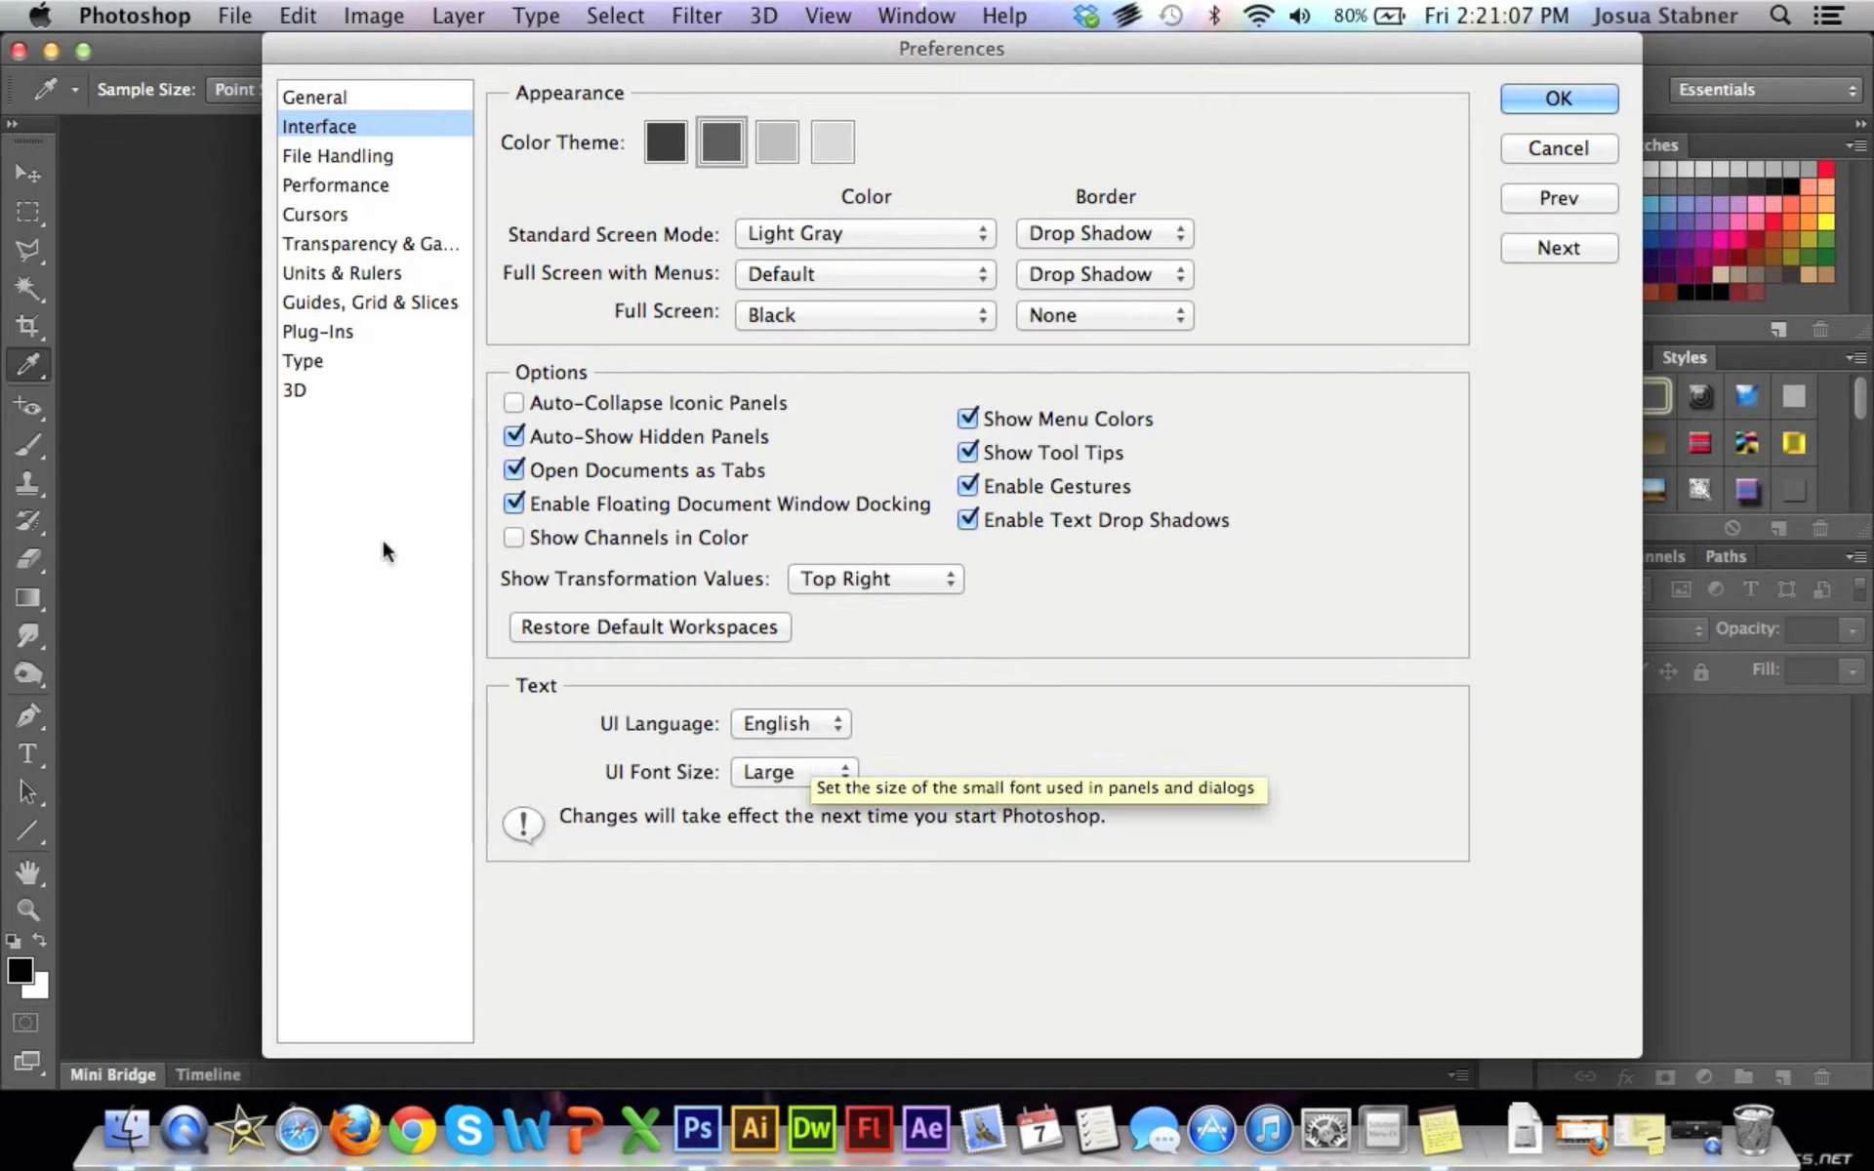
{"action": "mouse_move", "coordinate": [408, 546]}
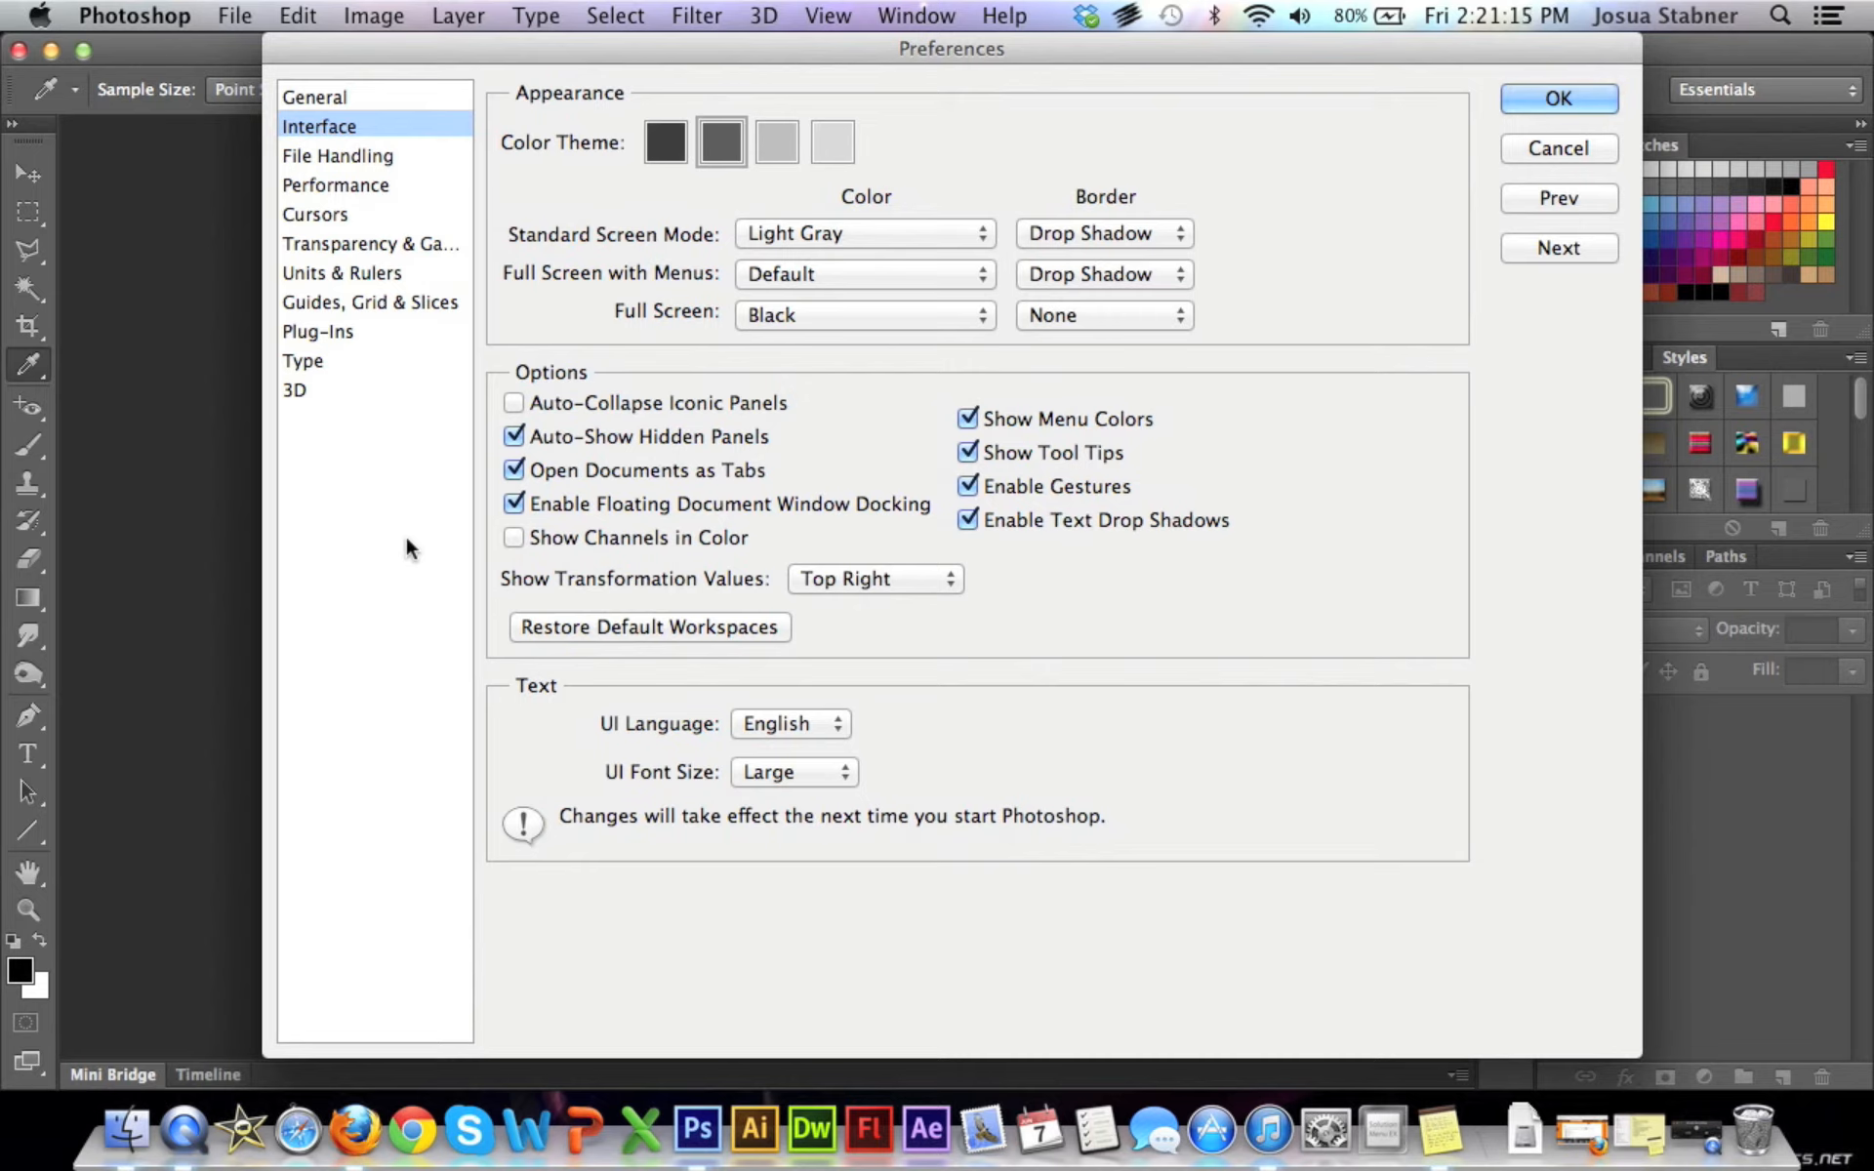
{"action": "mouse_move", "coordinate": [838, 734]}
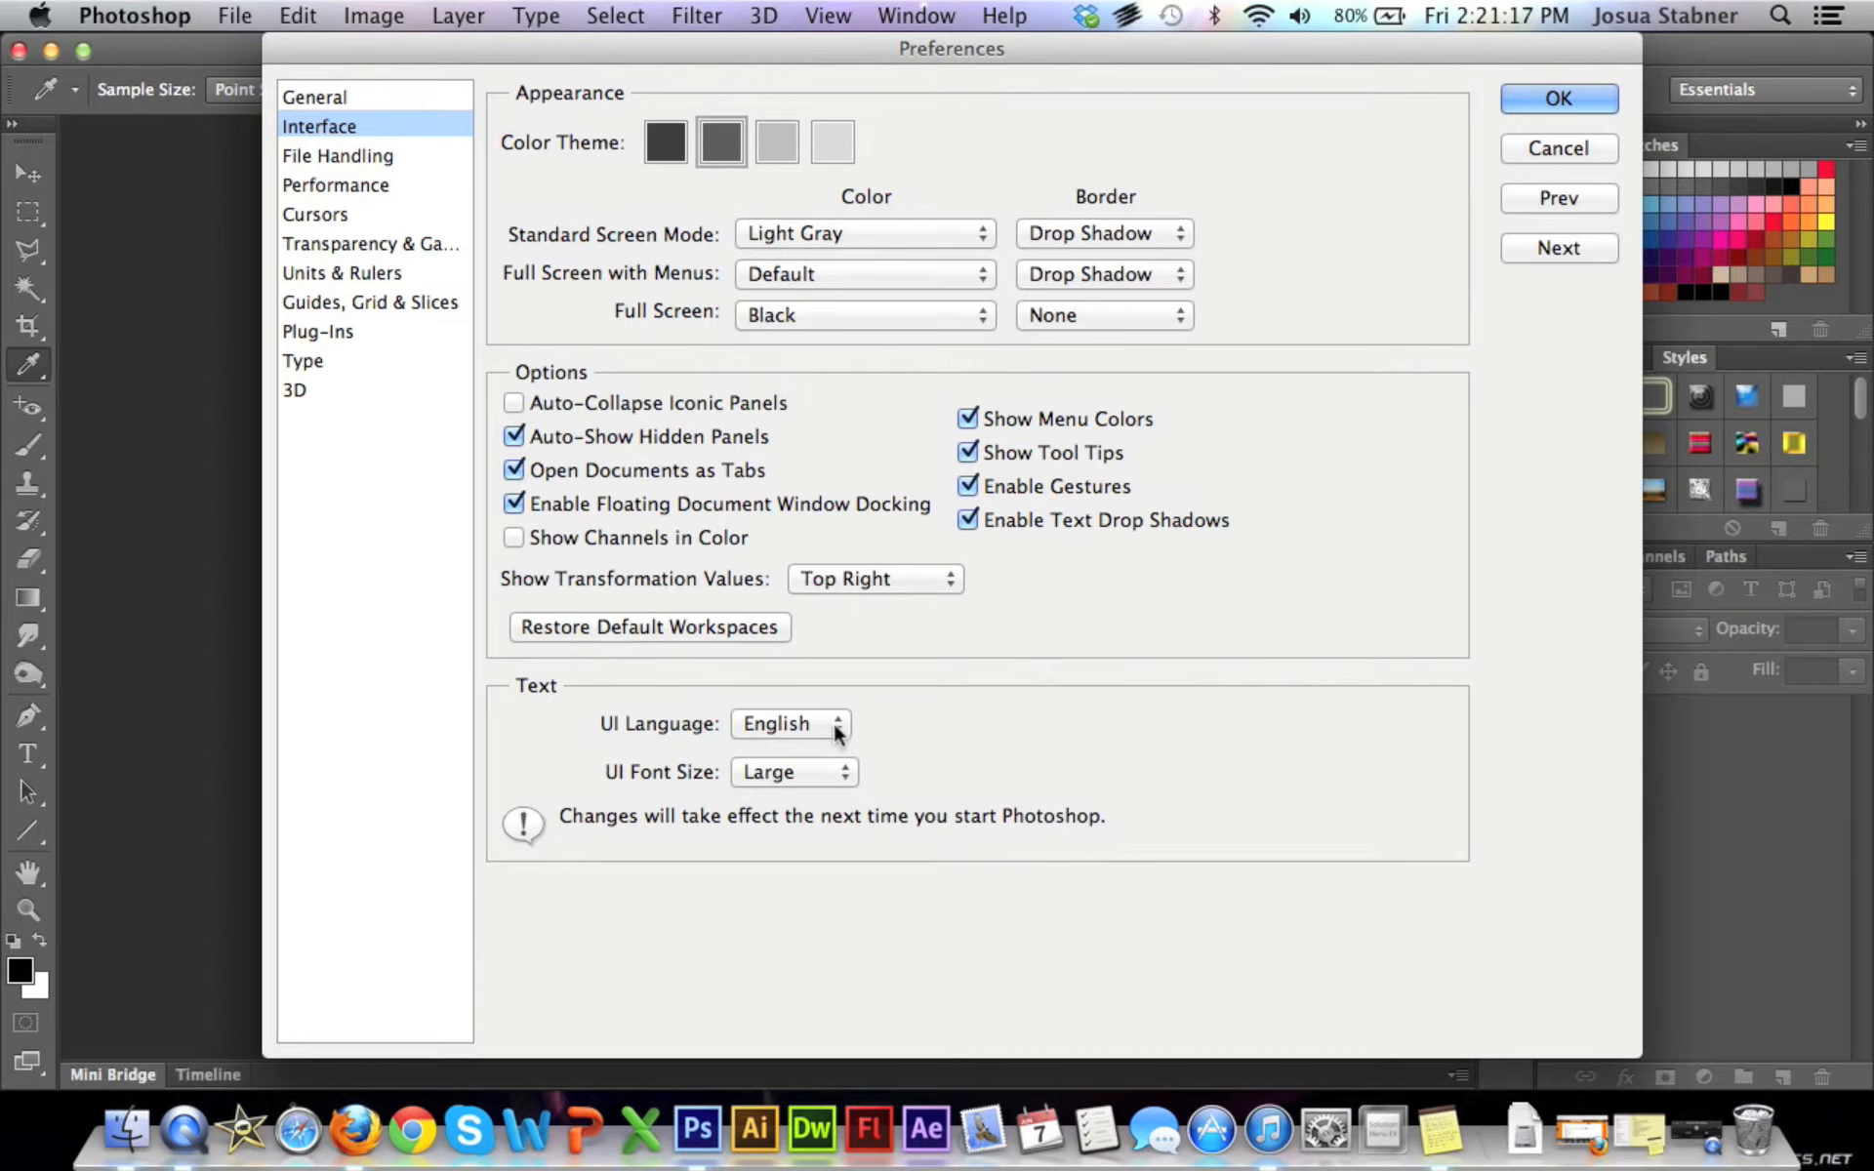
{"action": "left_click", "coordinate": [794, 773]}
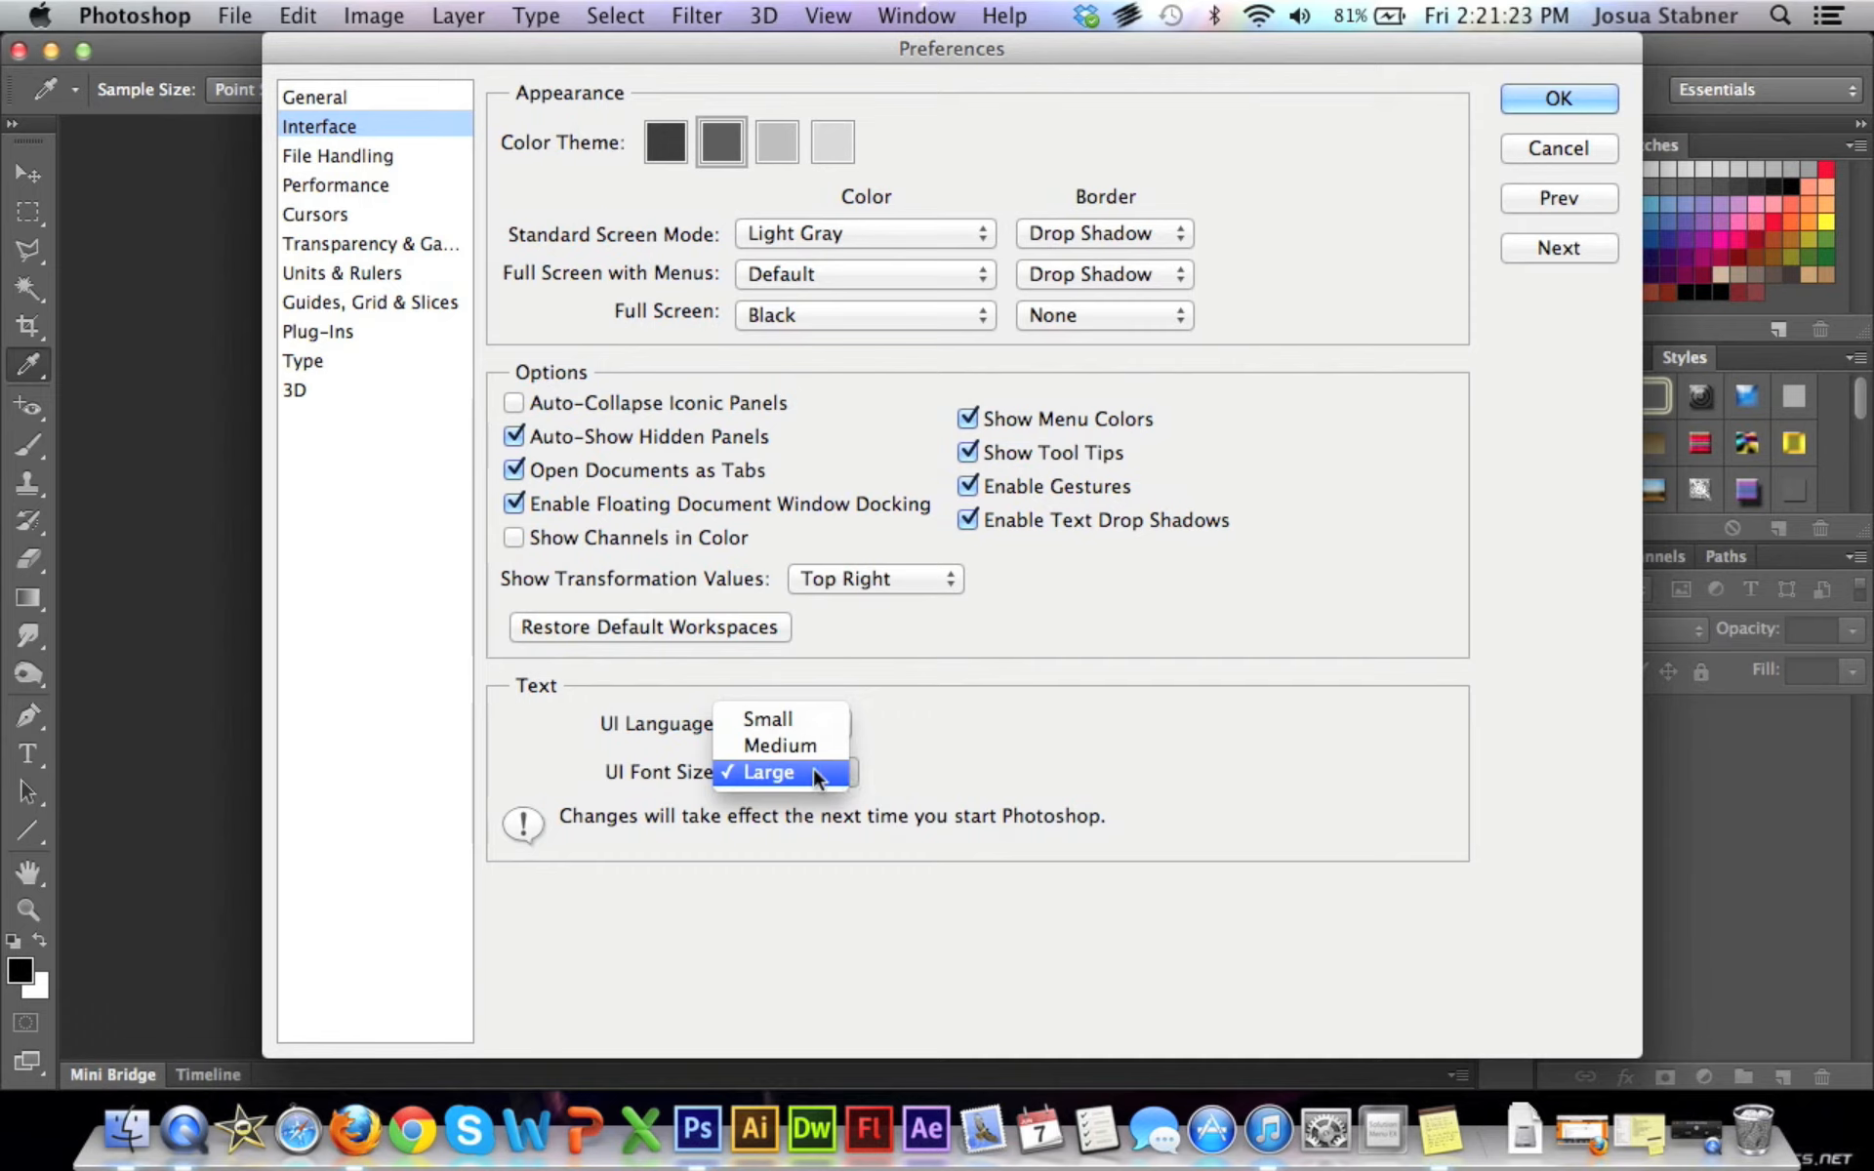
{"action": "mouse_move", "coordinate": [786, 783]}
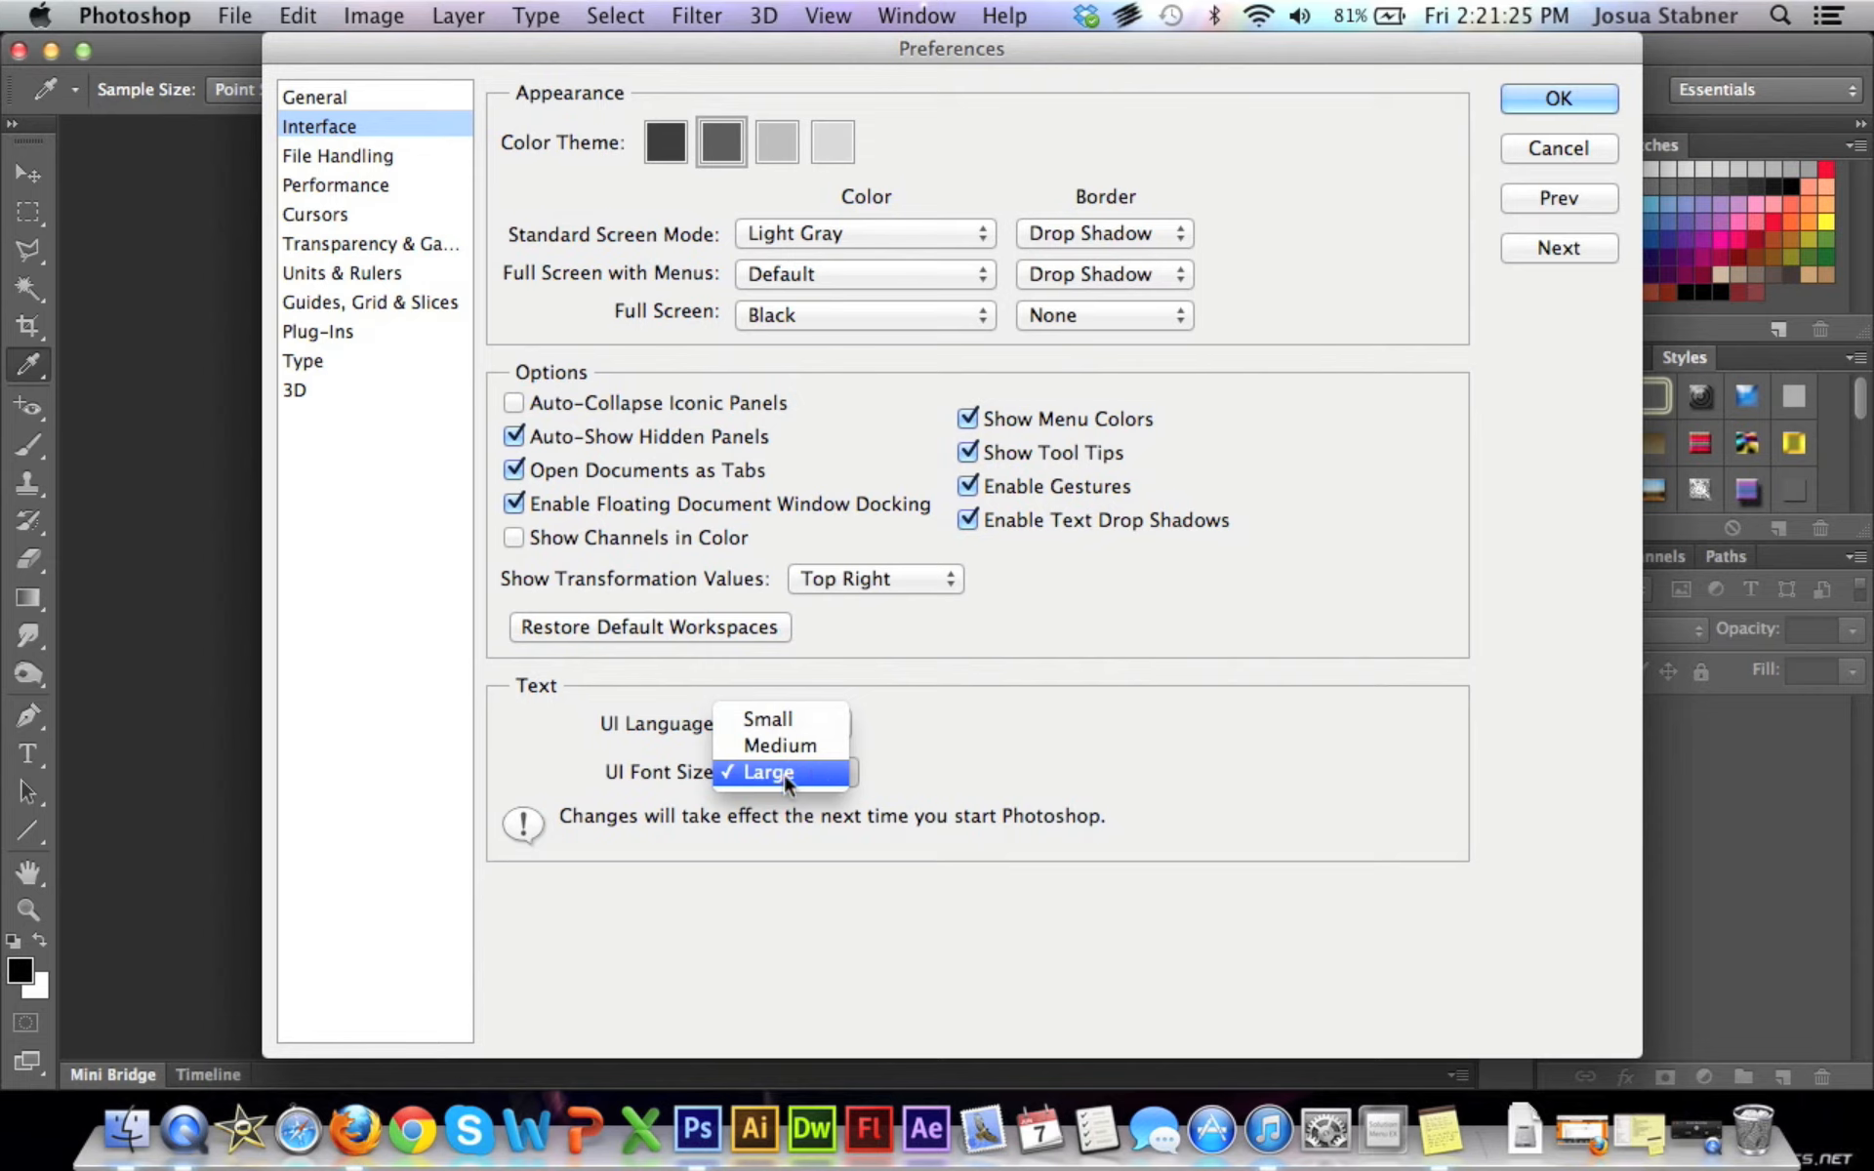
Keep UI Font Size at Large, confirm, then reopen and cancel Preferences to return to the workspace.
{"action": "left_click", "coordinate": [765, 771]}
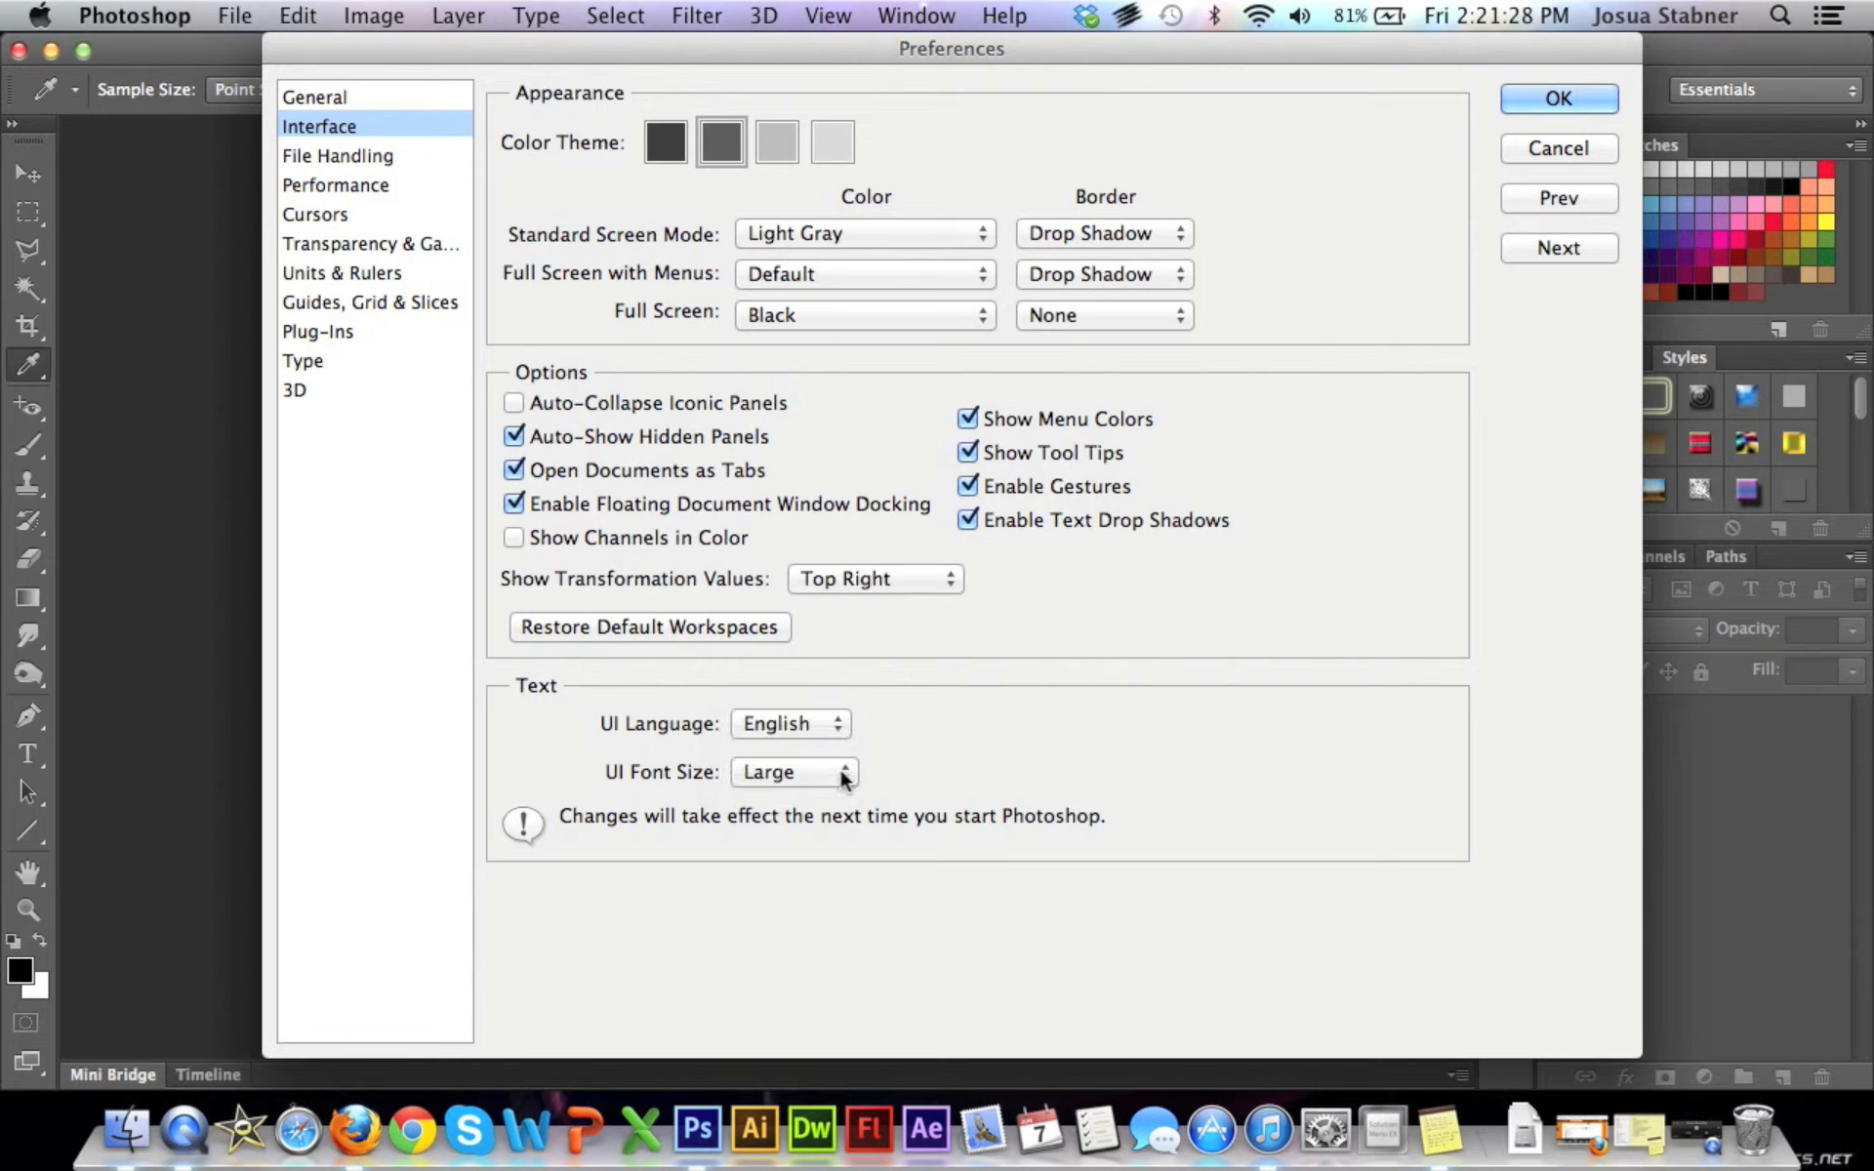
{"action": "left_click", "coordinate": [792, 770]}
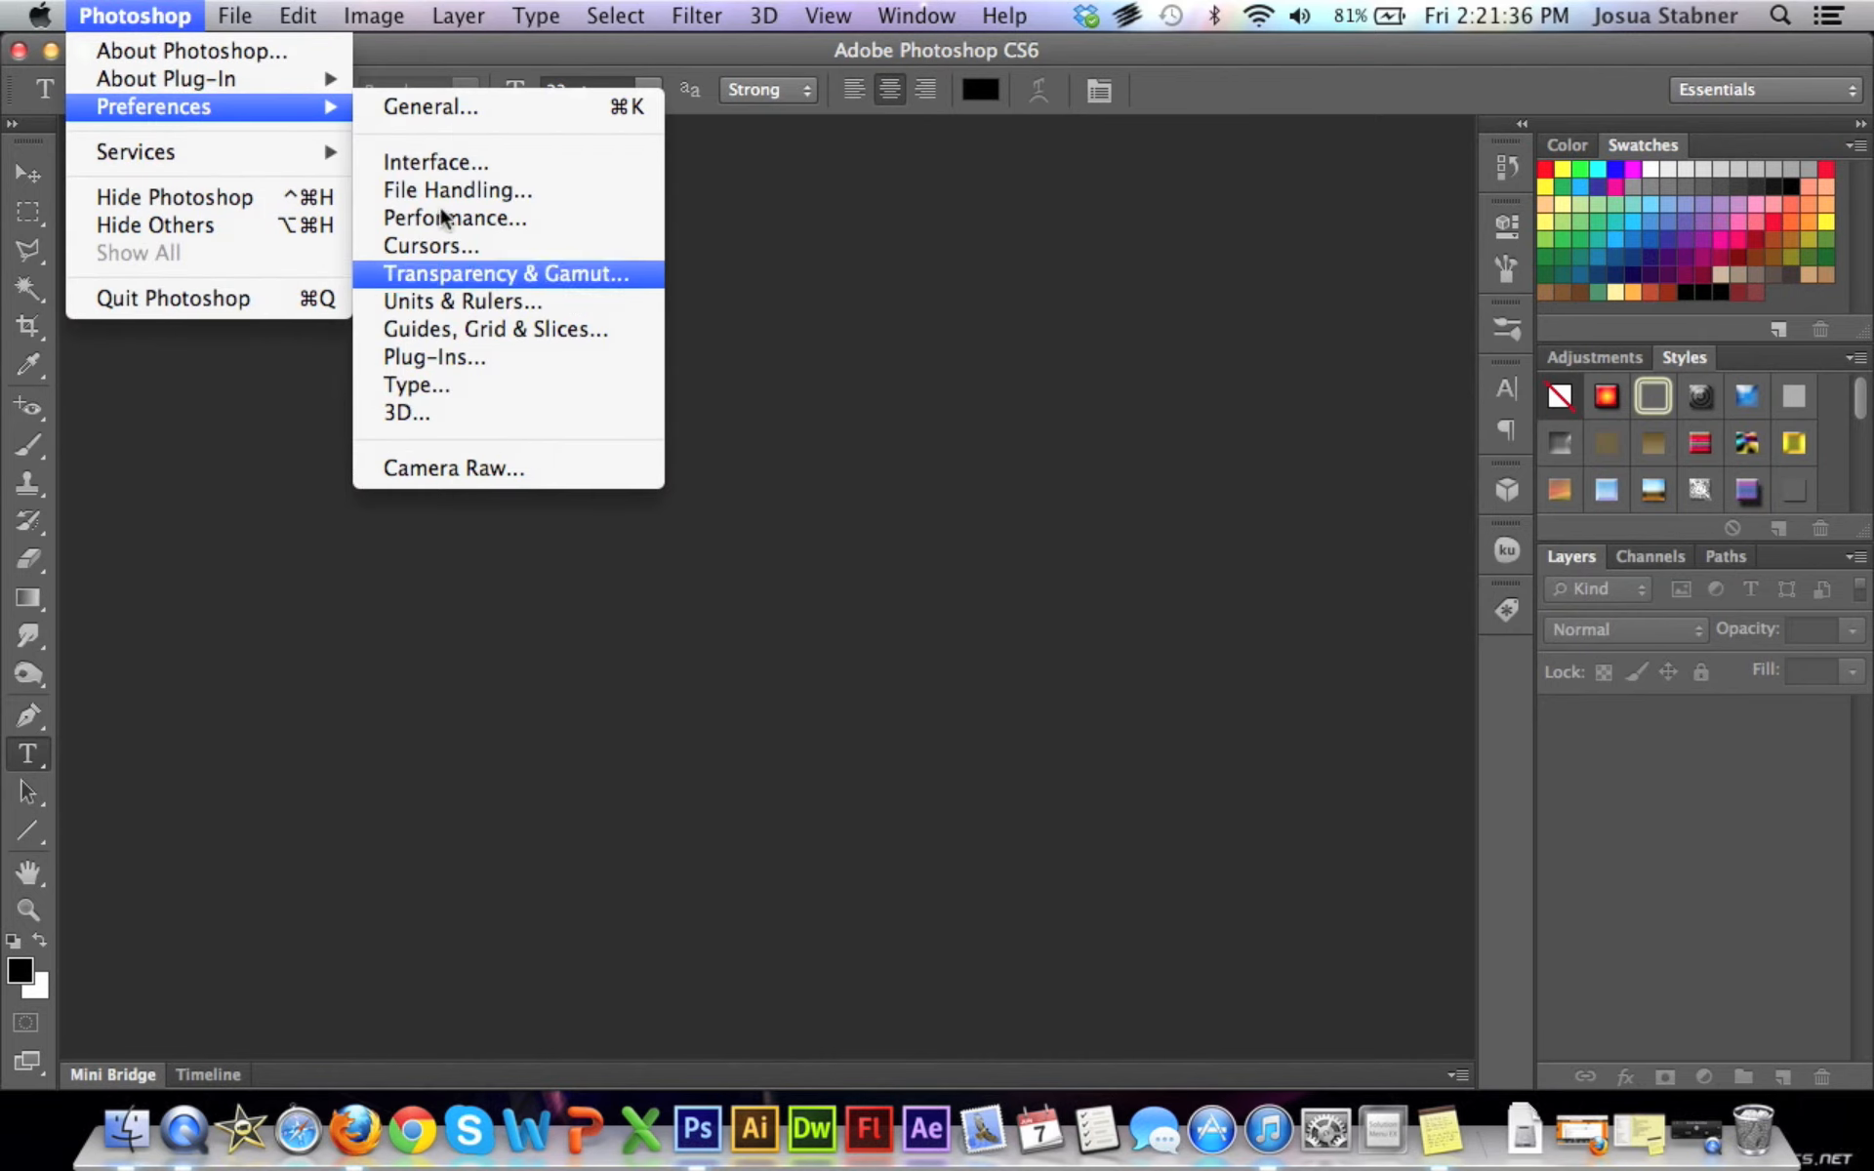
{"action": "left_click", "coordinate": [430, 106]}
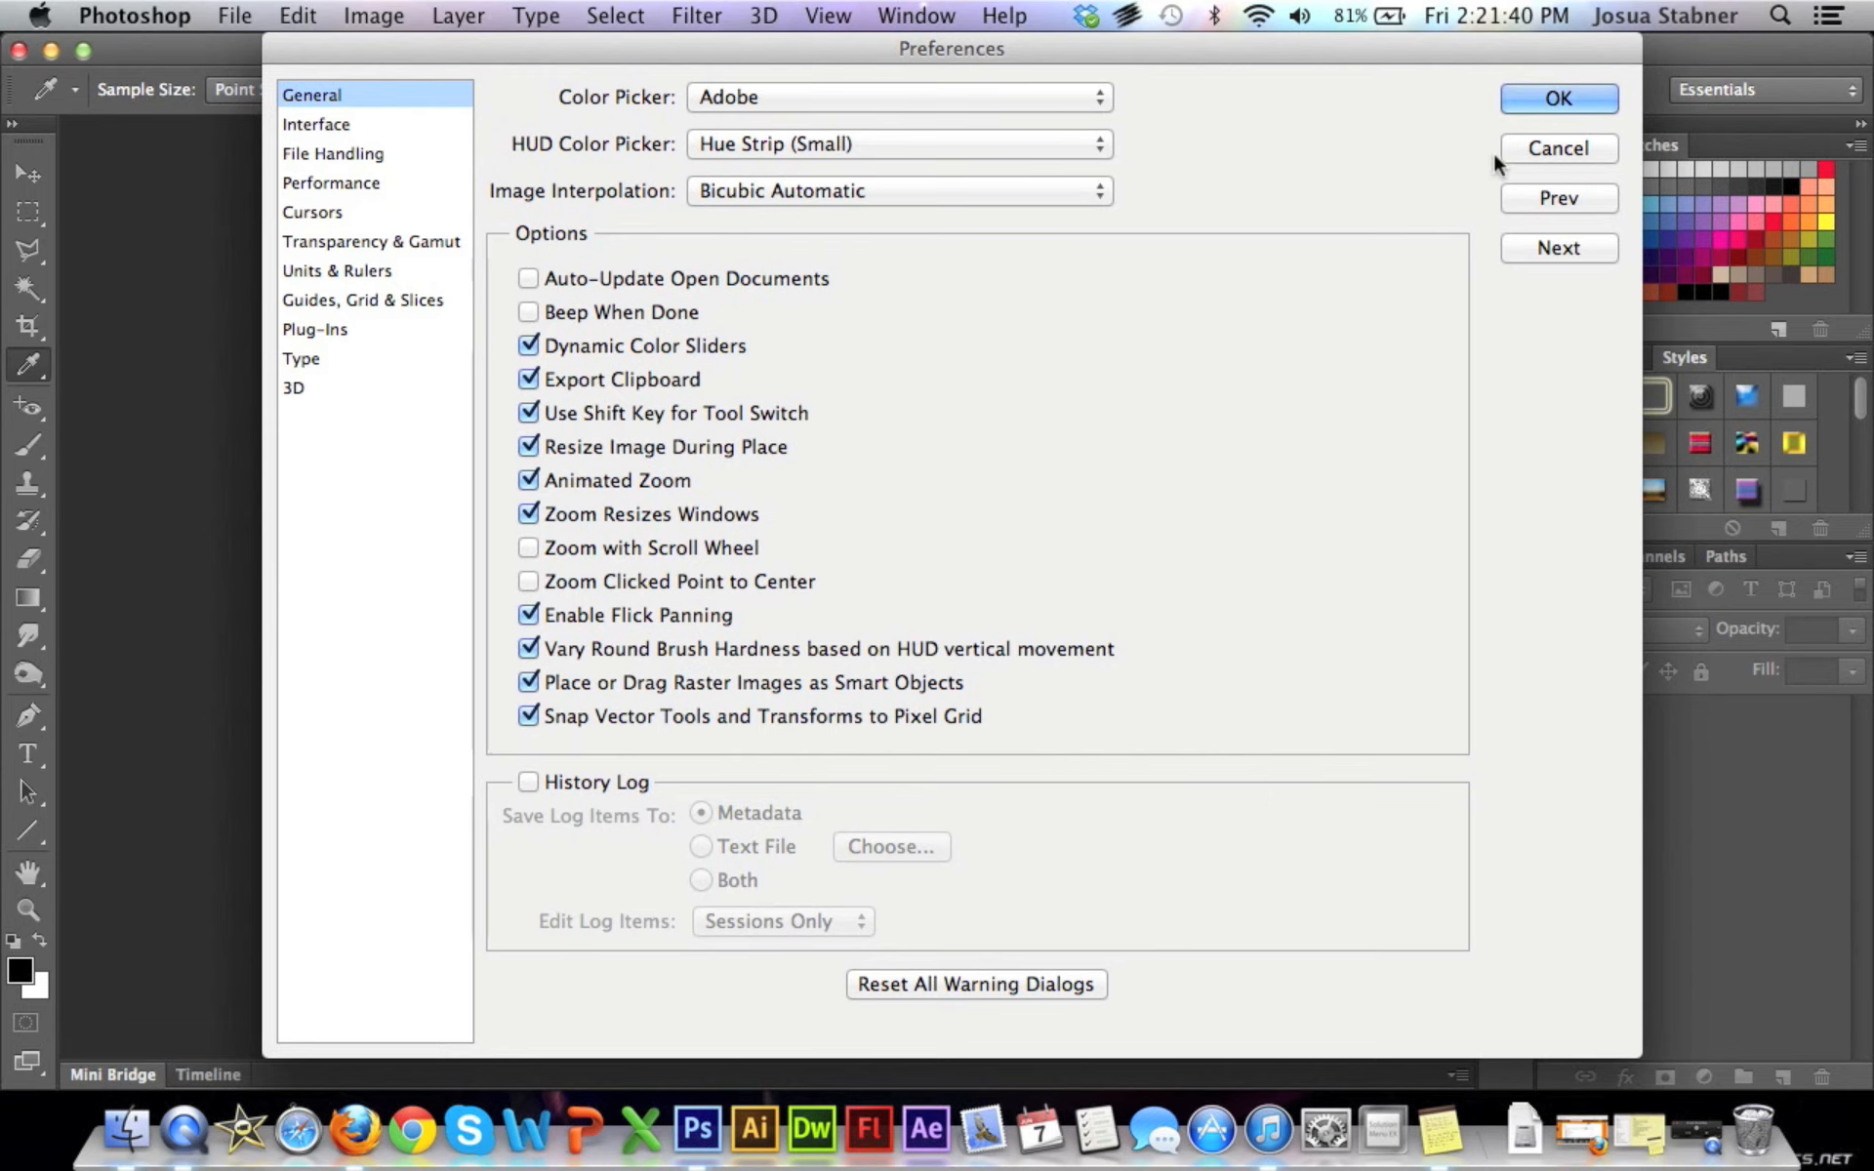
{"action": "left_click", "coordinate": [1558, 97]}
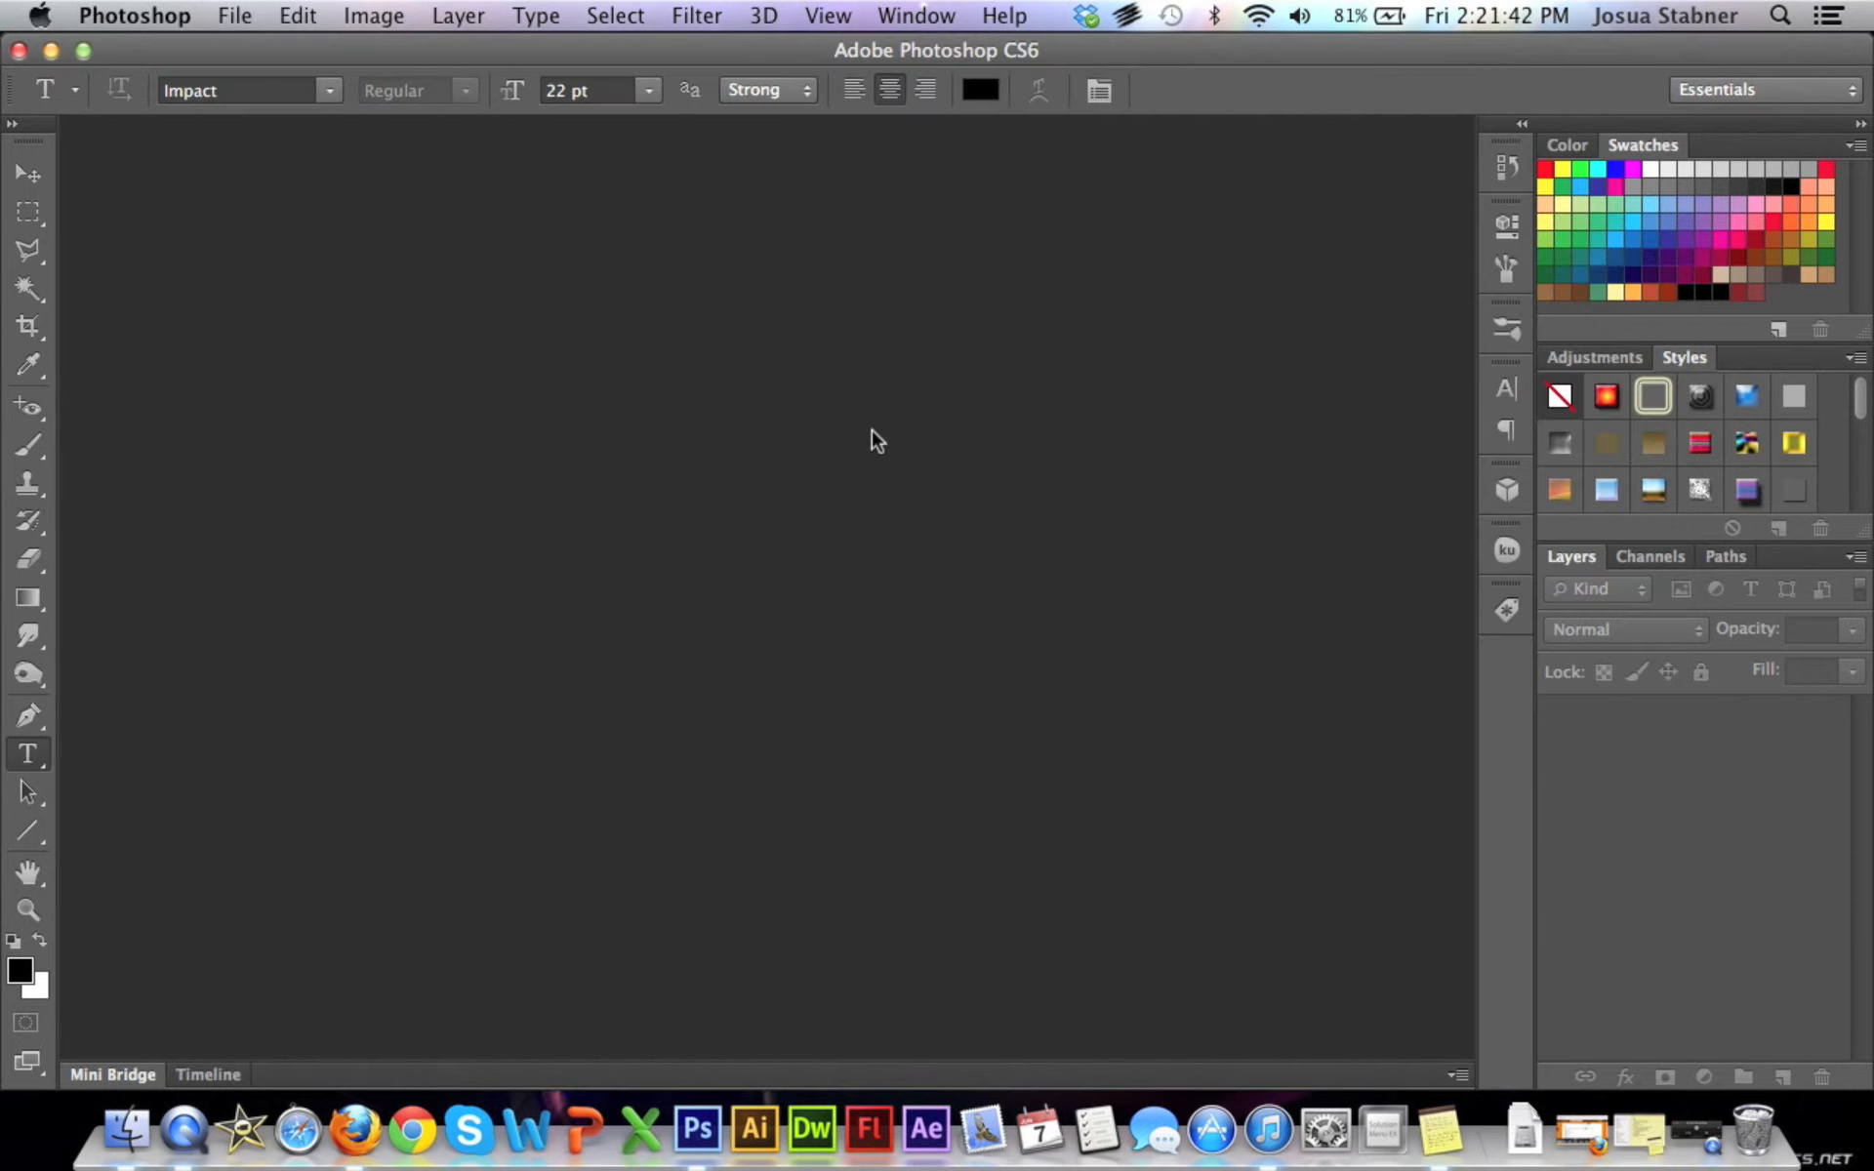